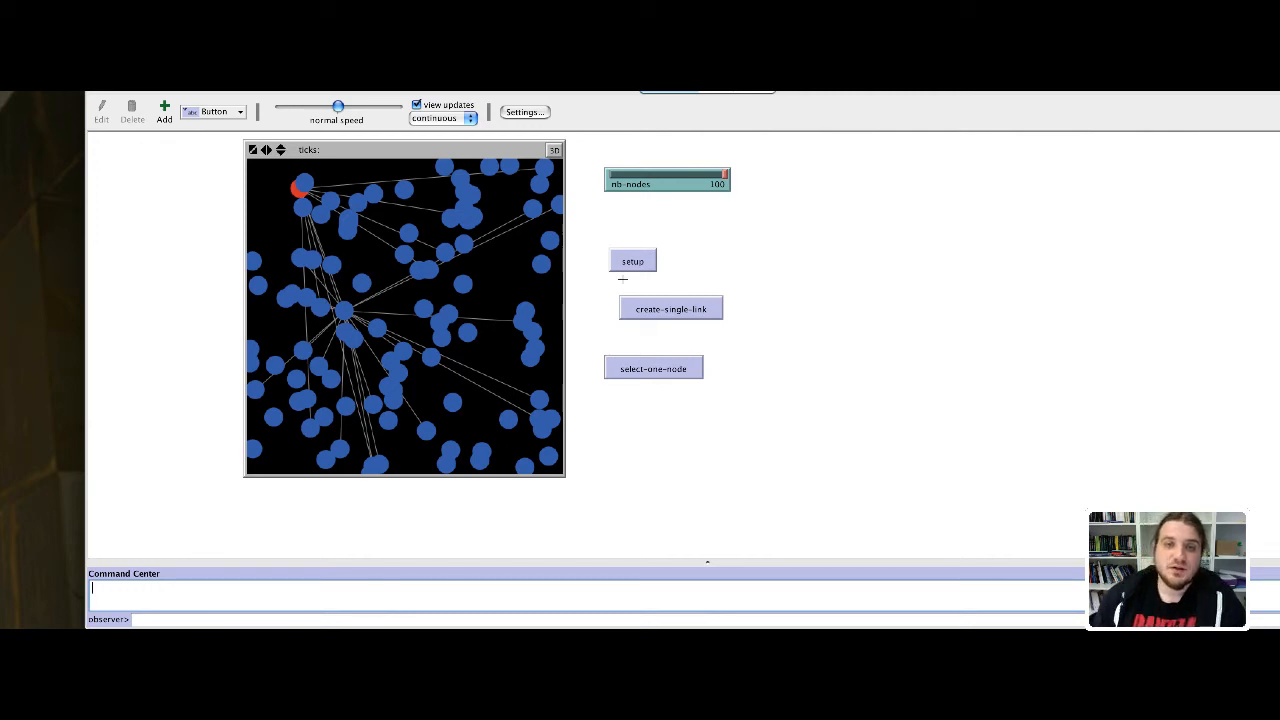
- Rebuild the world with nb-nodes lowered to 50 blue nodes
click(632, 260)
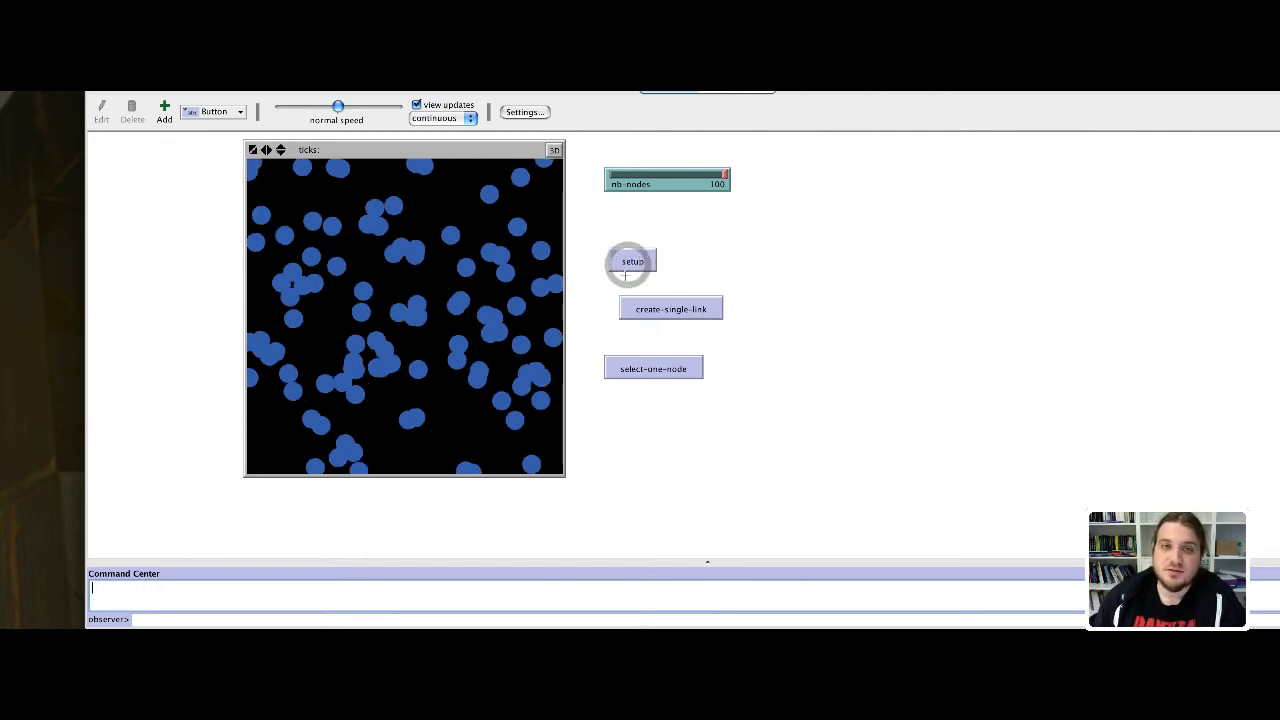
drag(724, 176, 664, 176)
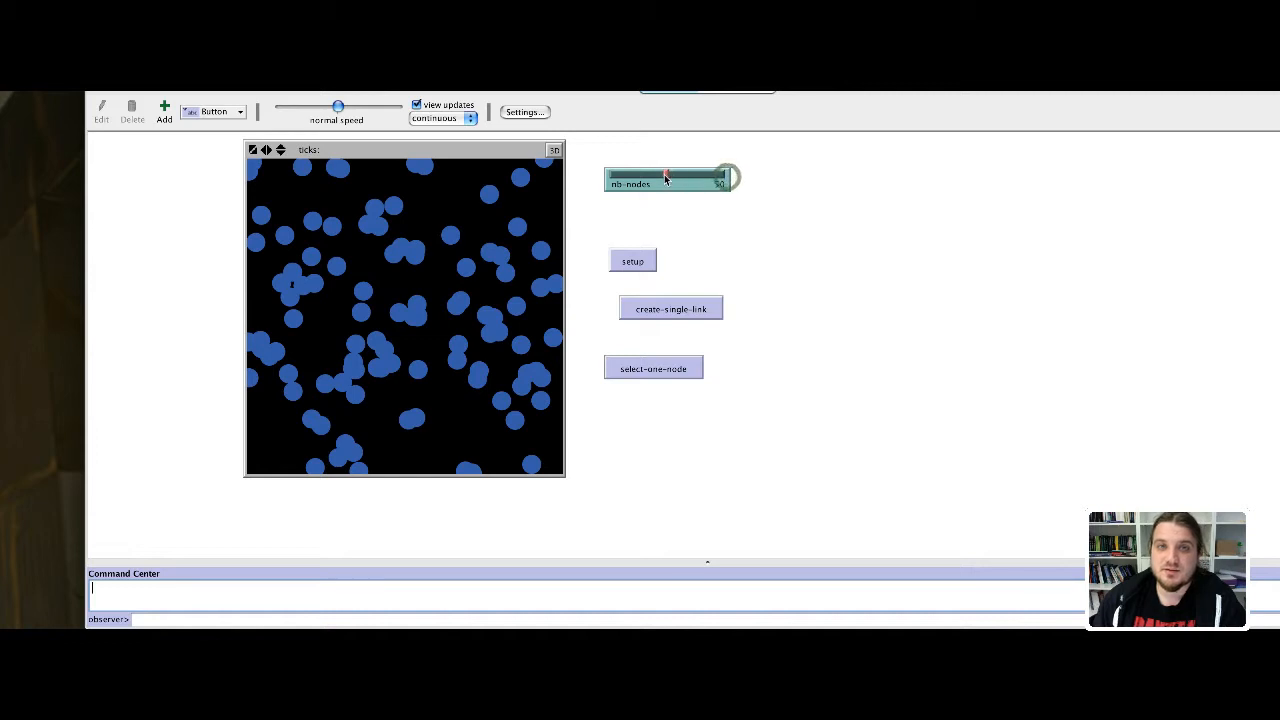
click(632, 260)
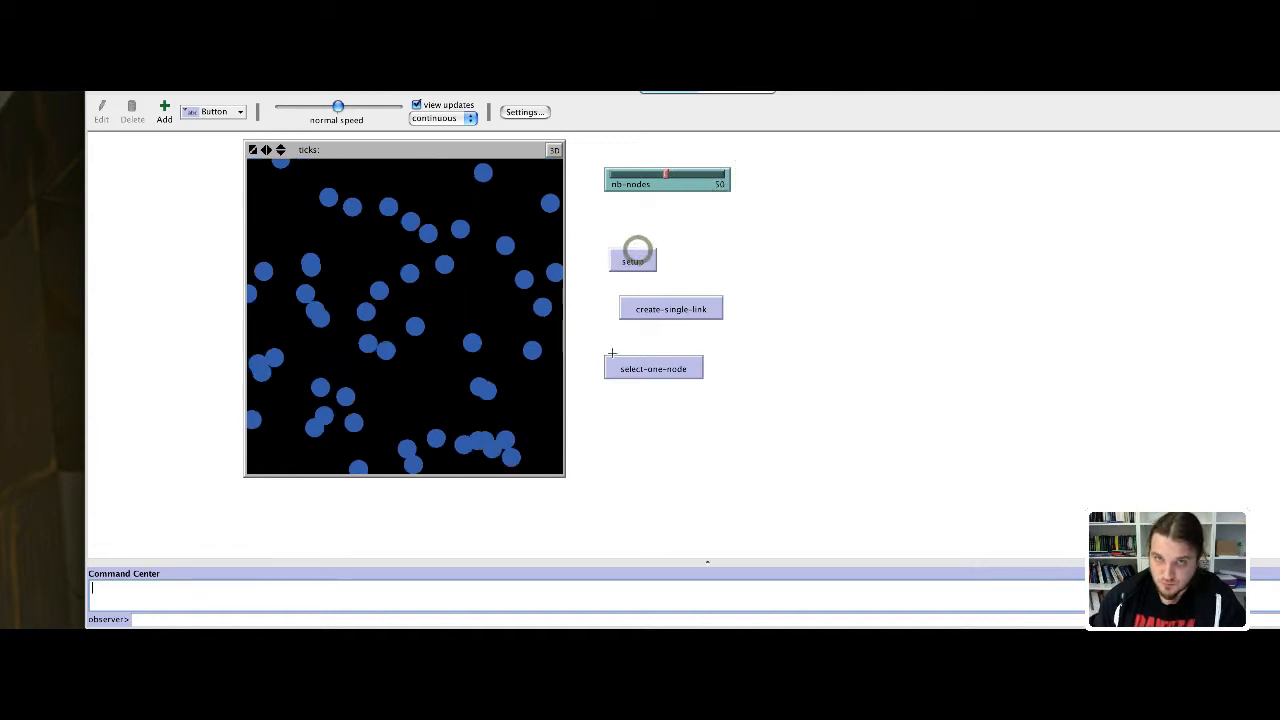
- Mark one random node red and link it to another node
click(652, 368)
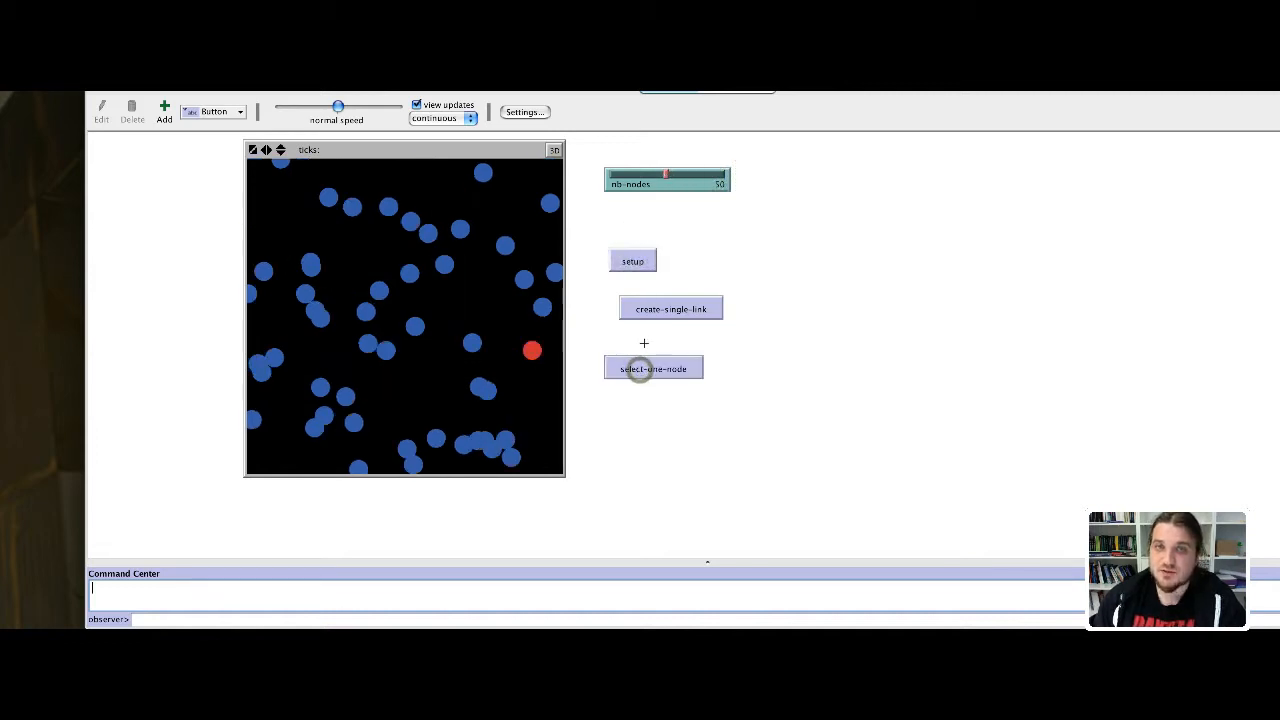
click(672, 308)
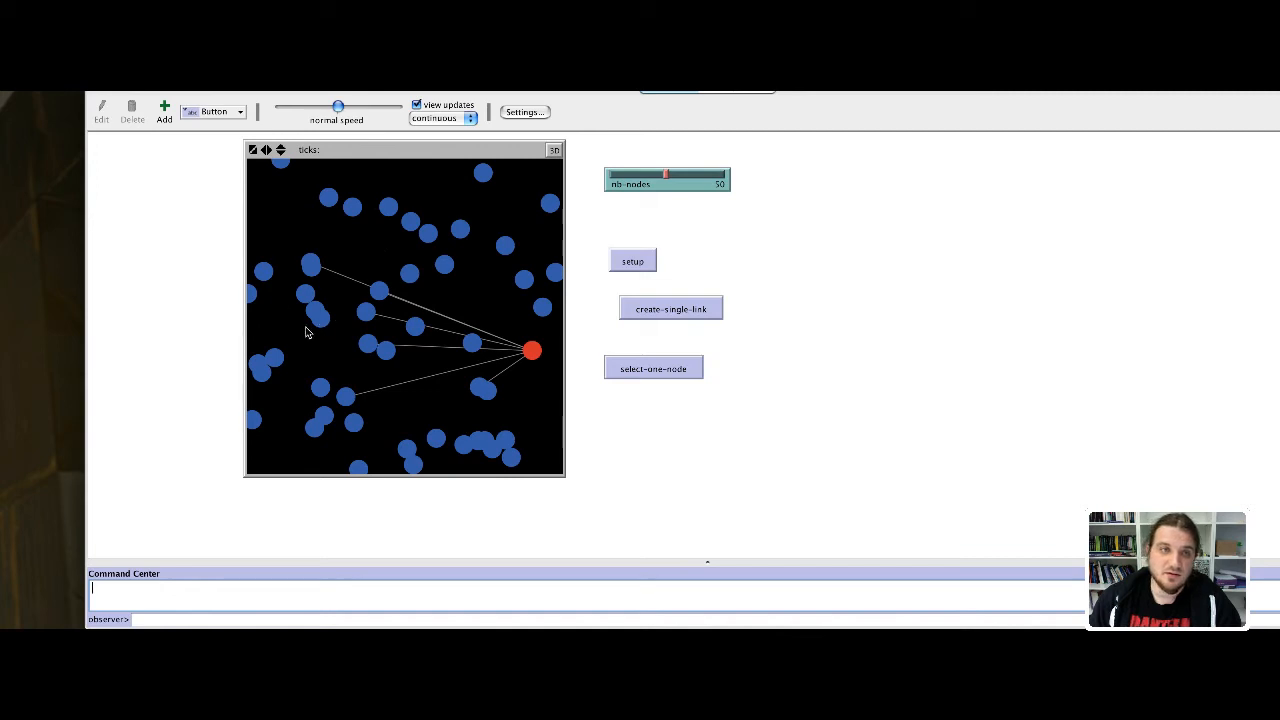
mouse_move(392, 316)
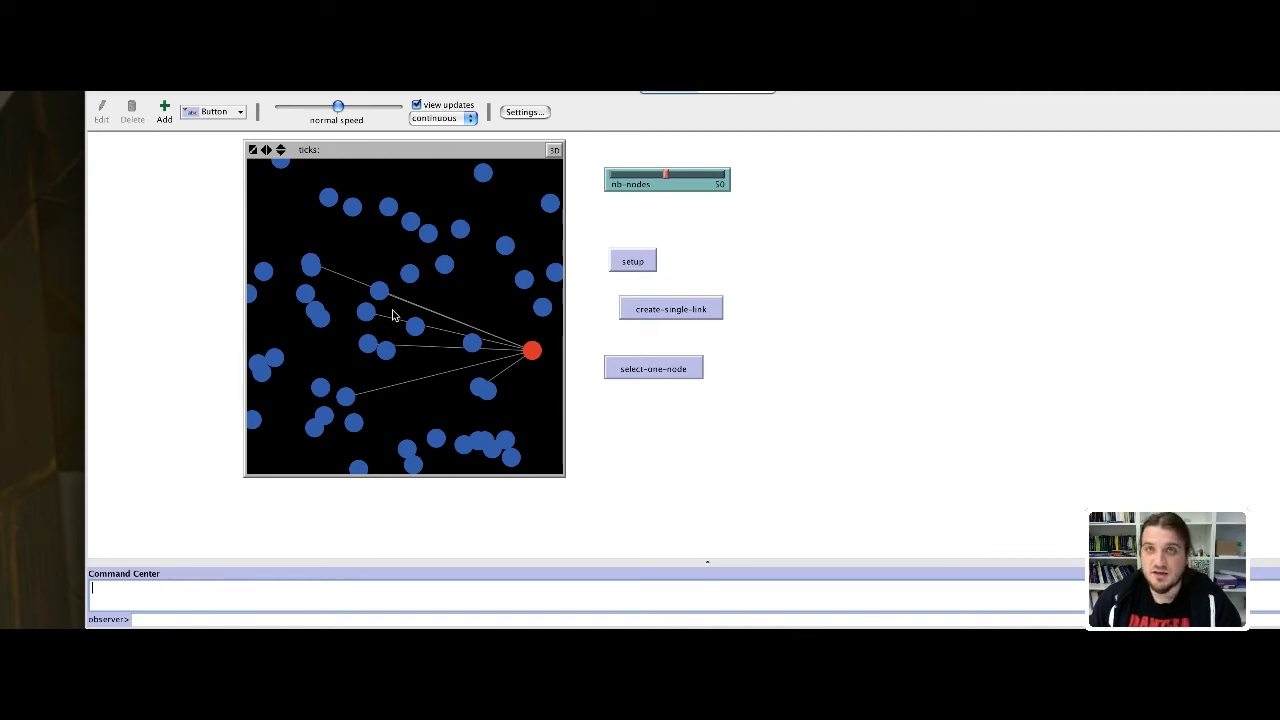
mouse_move(390, 304)
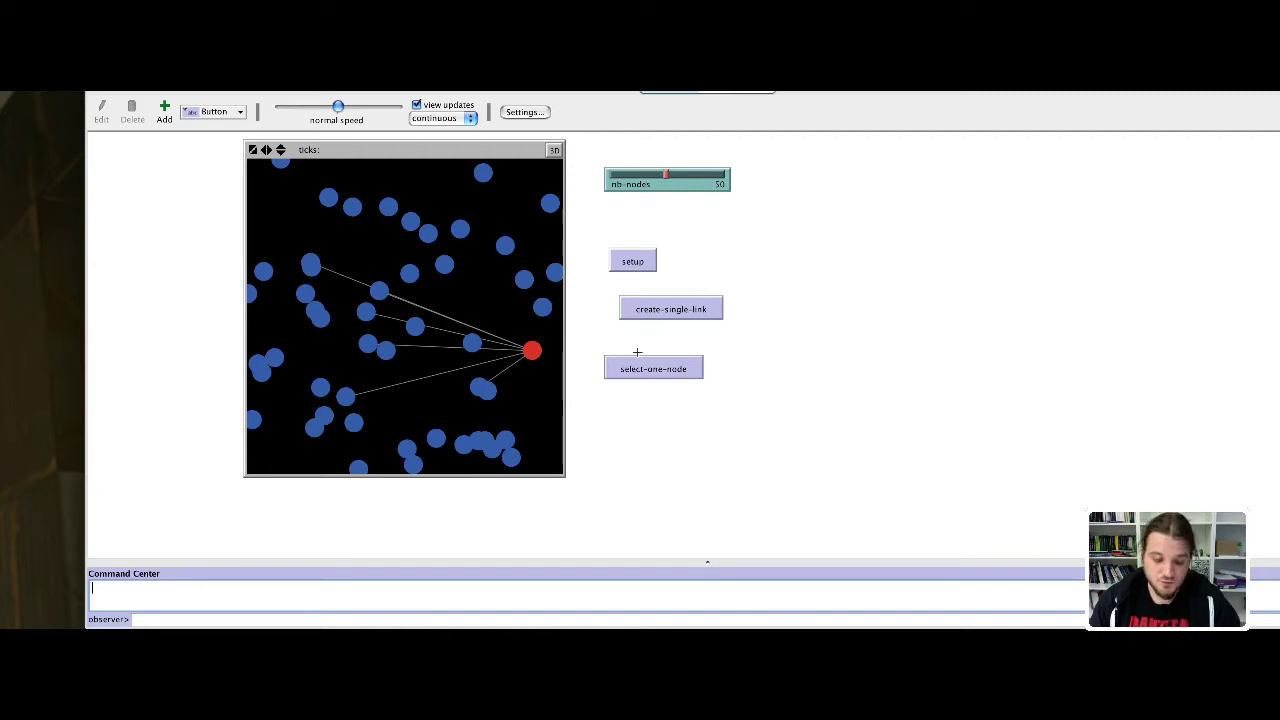
mouse_move(366, 482)
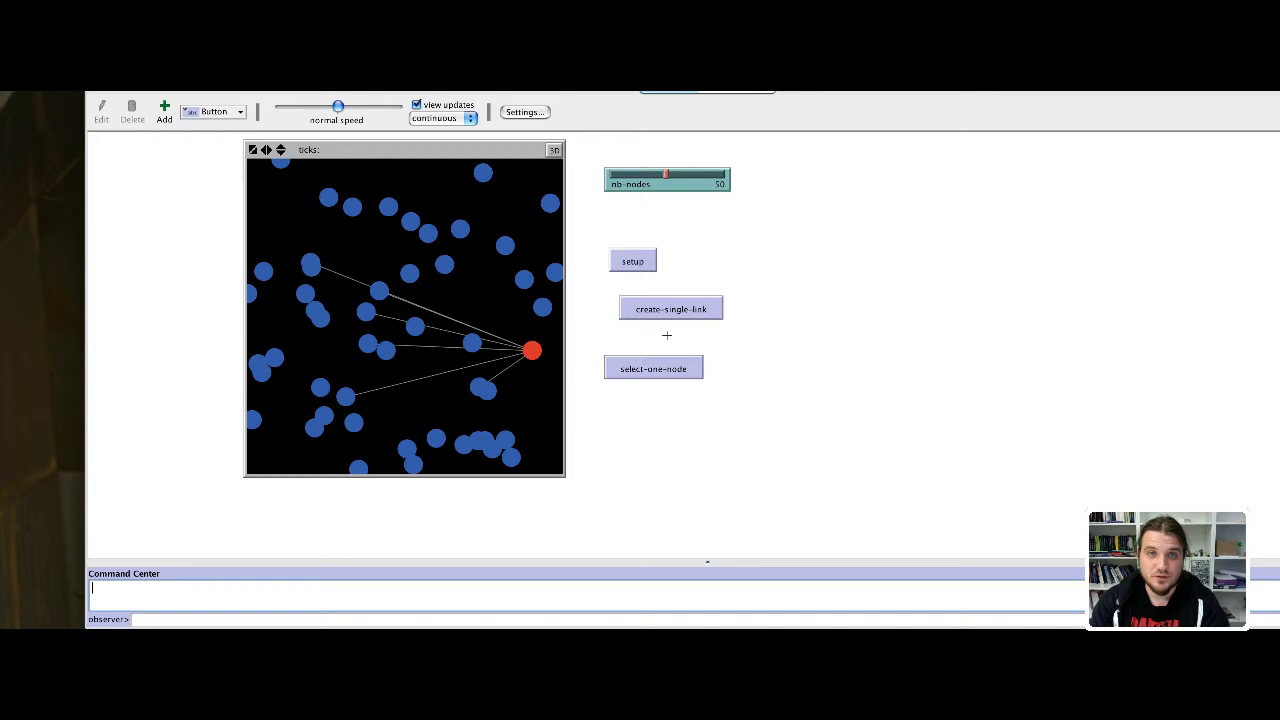
mouse_move(608, 230)
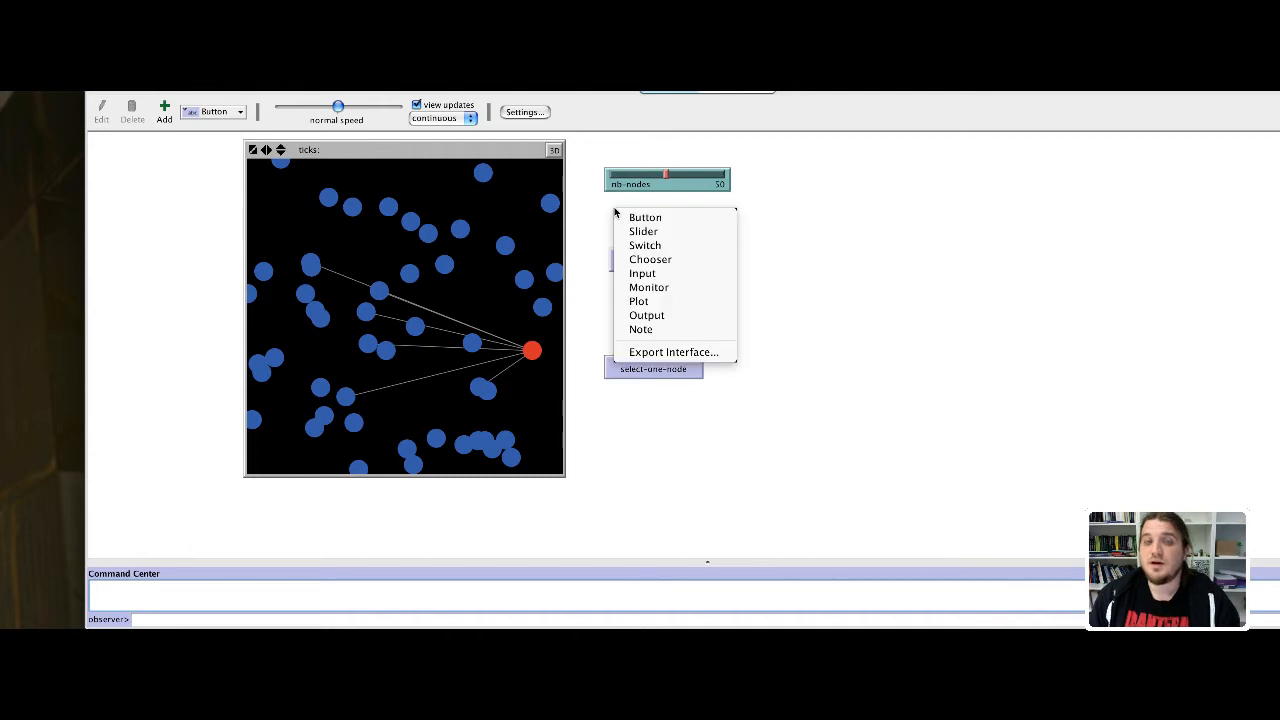
- Add an nb-links slider on the interface ranging 1 to 200, value 50
click(644, 232)
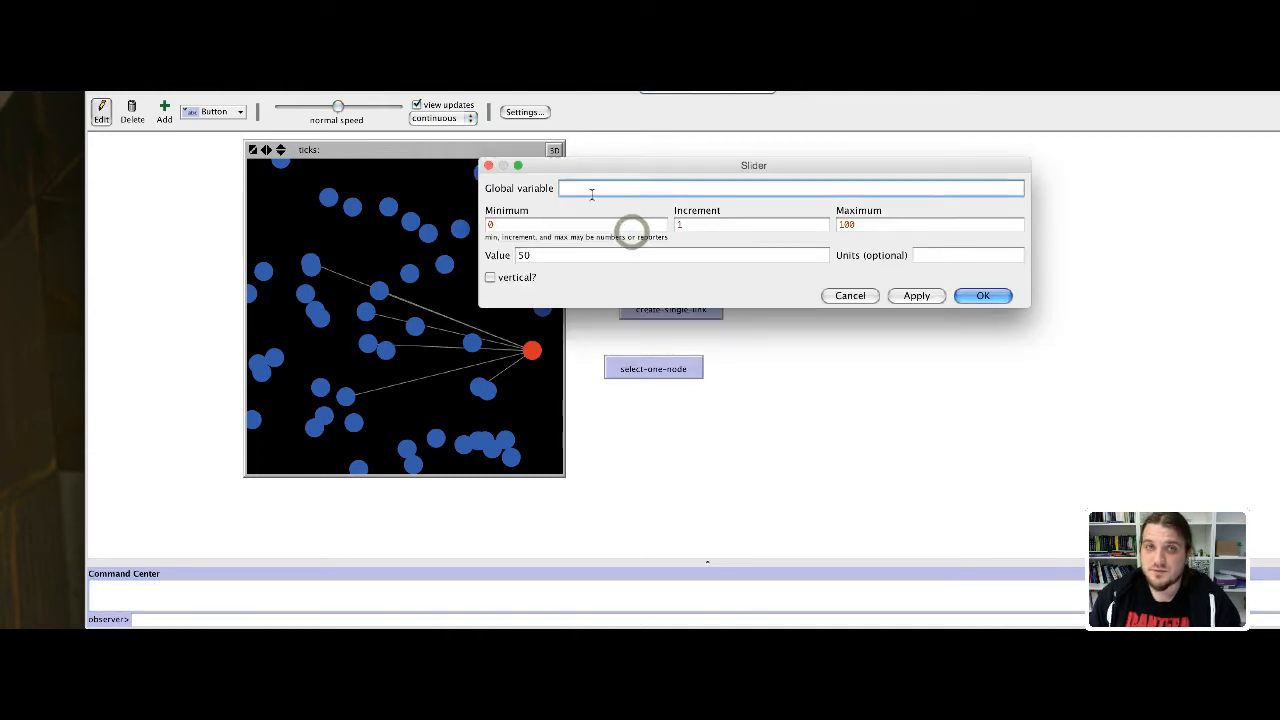
text(nb-)
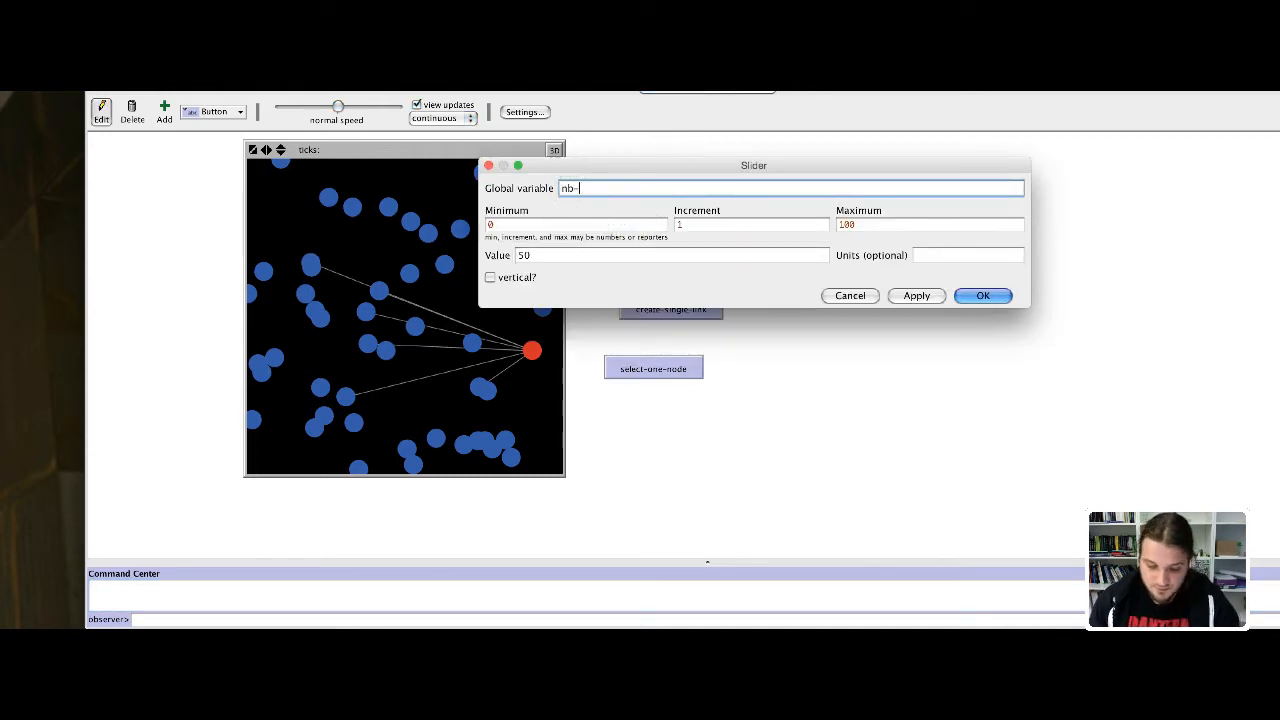
text(links)
click(930, 224)
text(200)
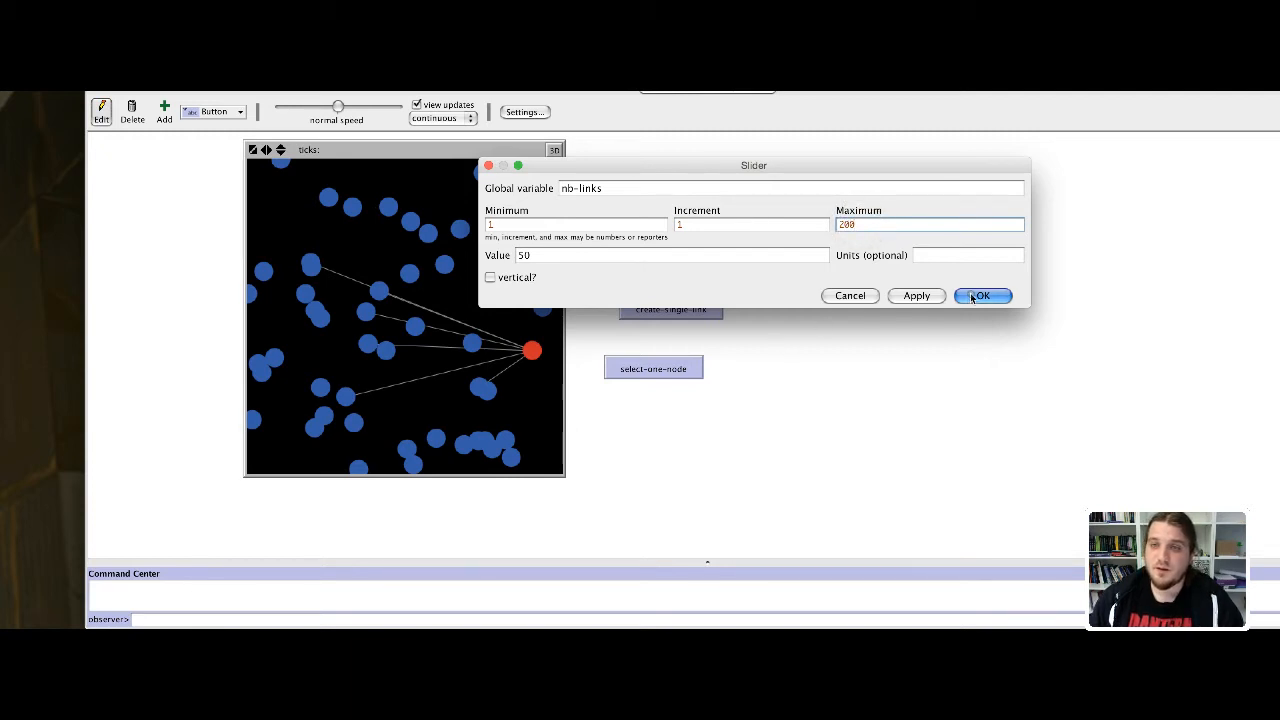
click(982, 296)
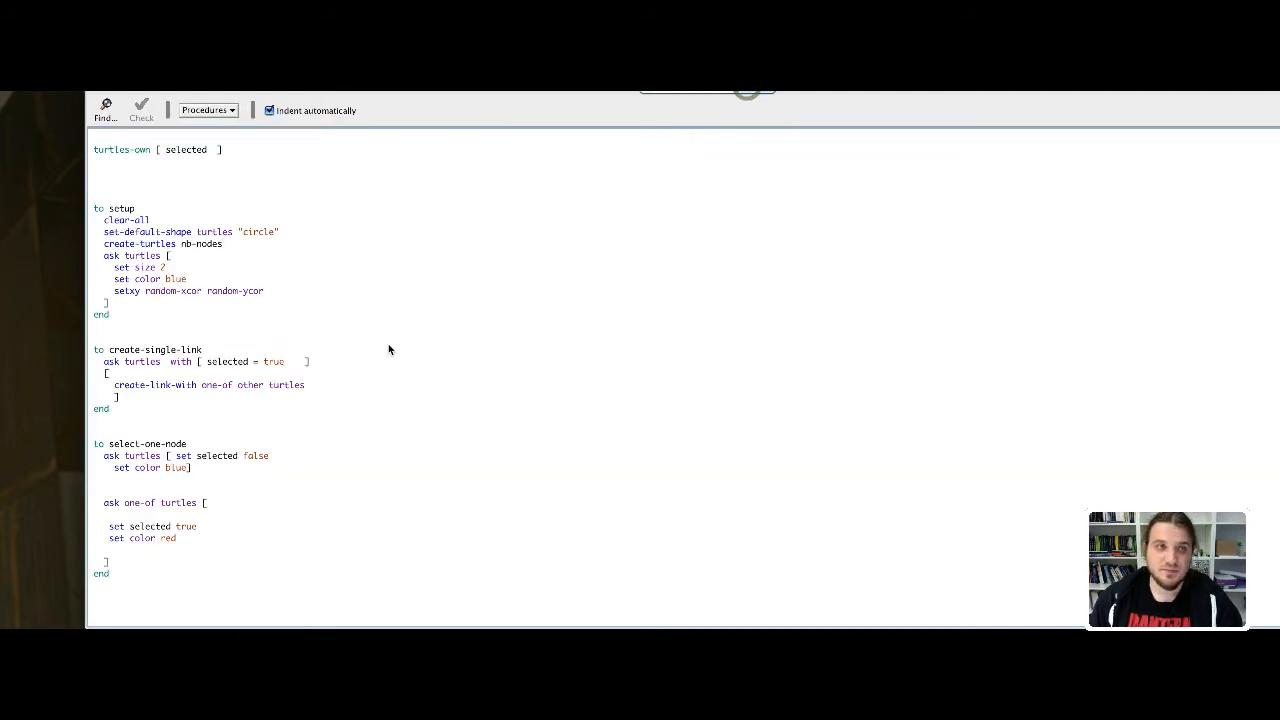
mouse_move(292, 396)
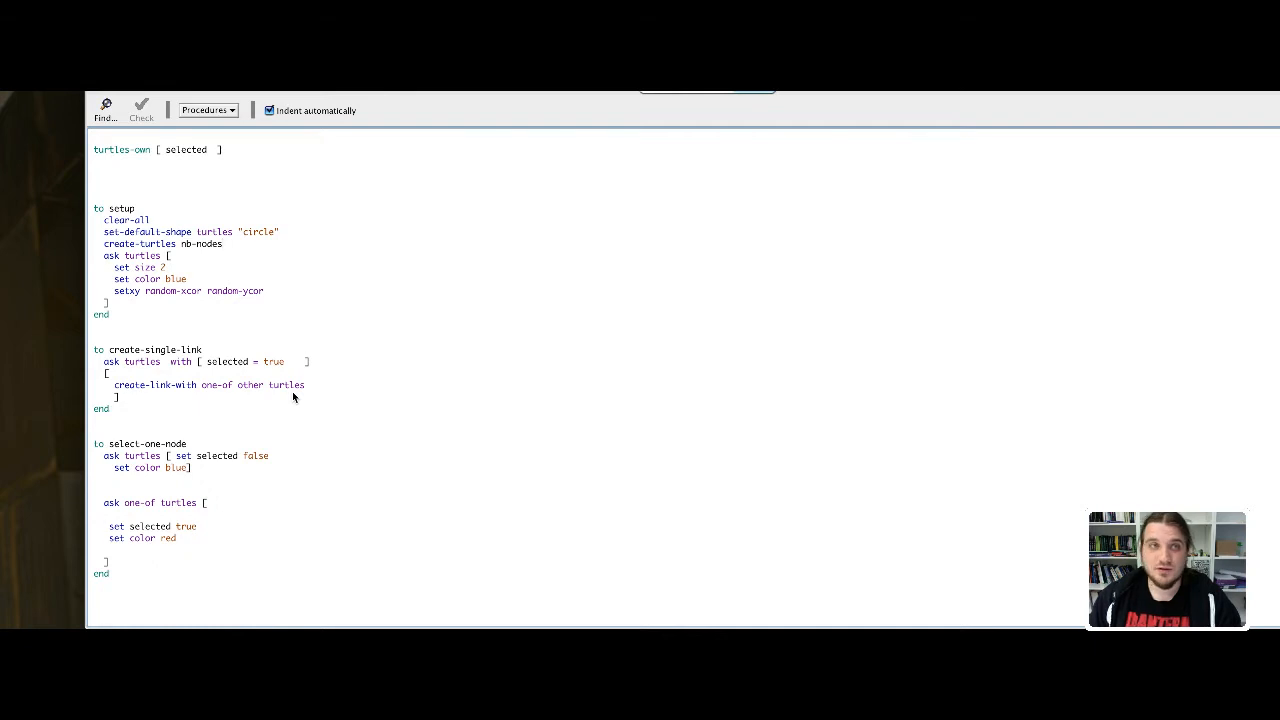
mouse_move(268, 376)
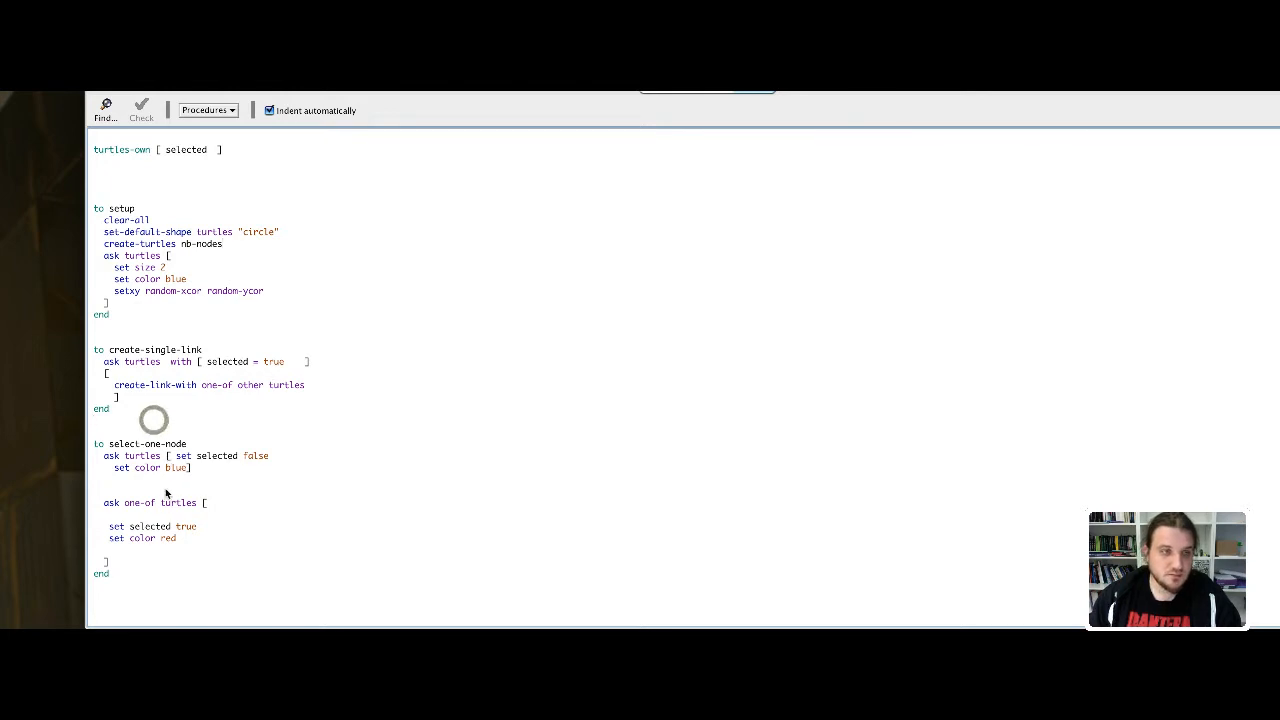
- Compact select-one-node and create-single-link by removing extra blank lines
click(96, 186)
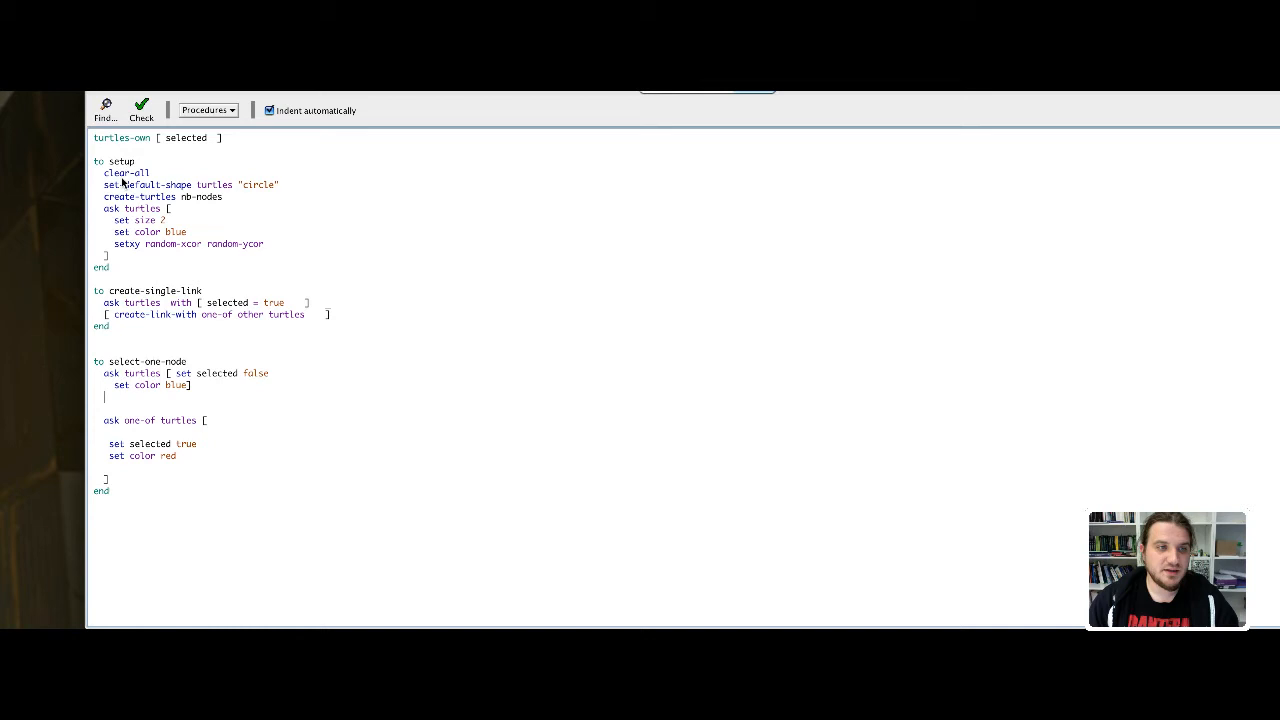
key(Backspace)
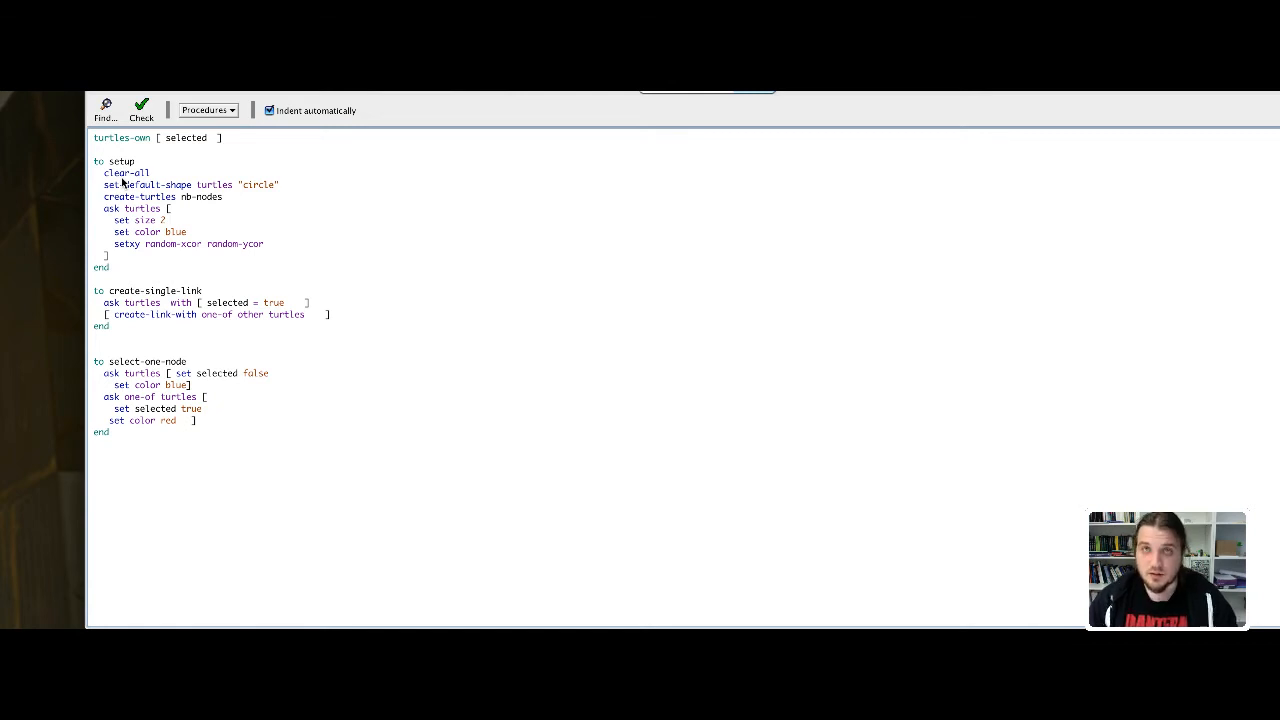
- Write an empty create-nb-links procedure header closed with end
text(to cre)
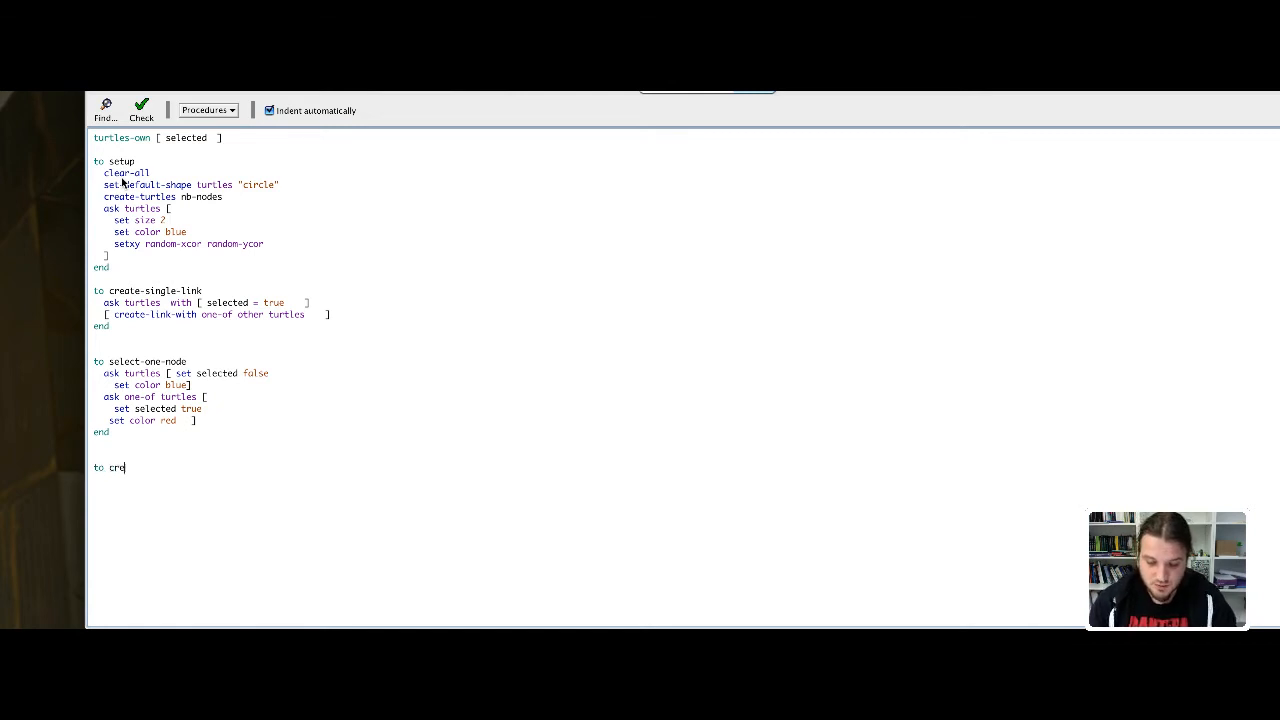
text(te-nb-links)
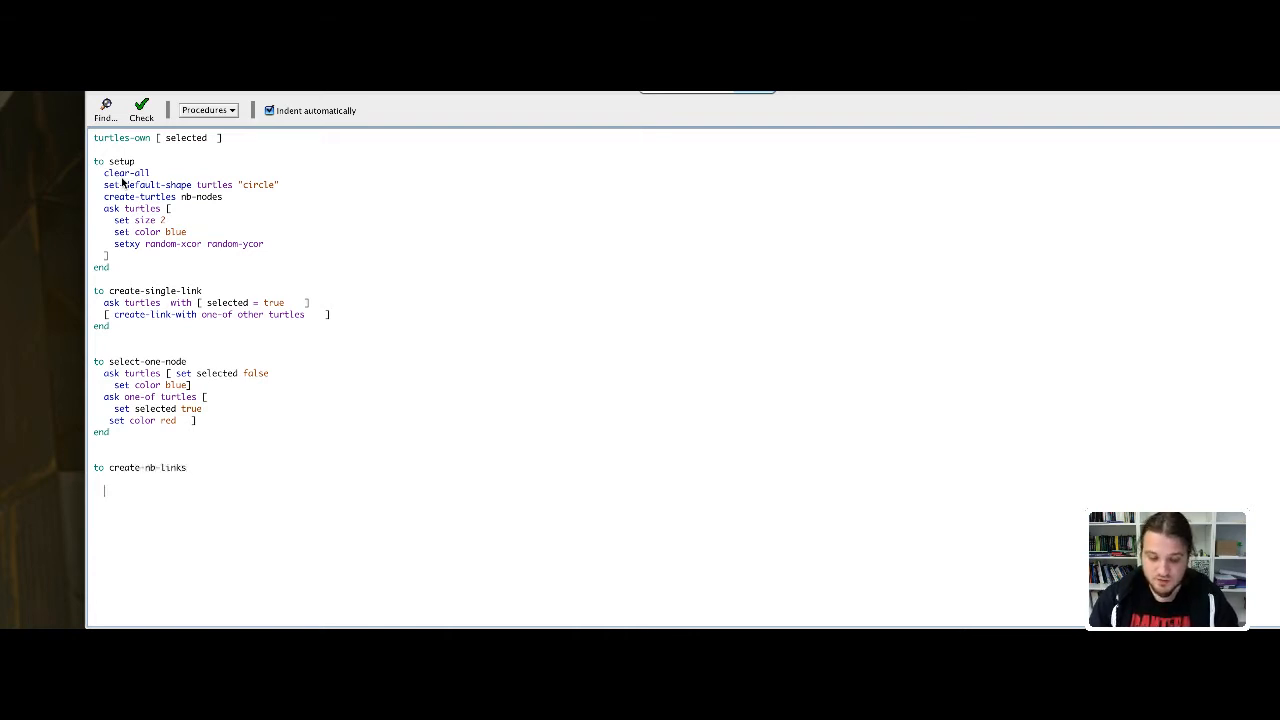
text(end)
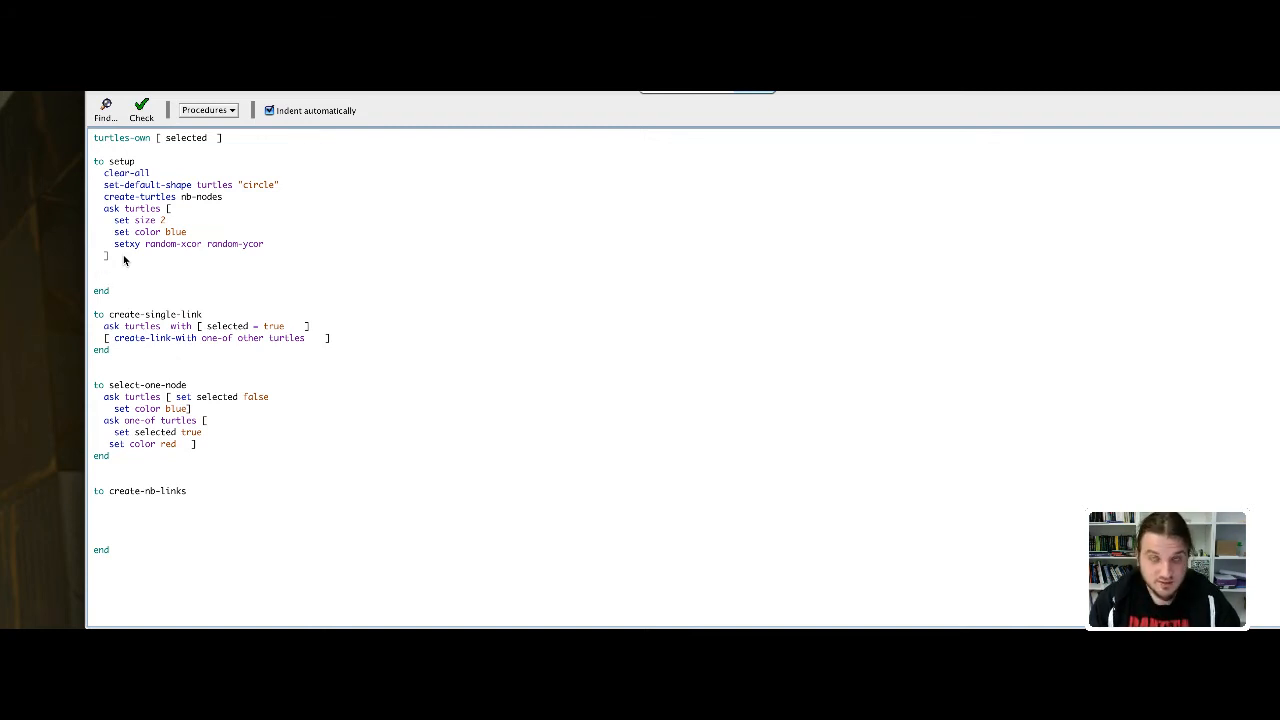
- Add 'ask links [die]' to setup and as the first line of create-nb-links
text(ask)
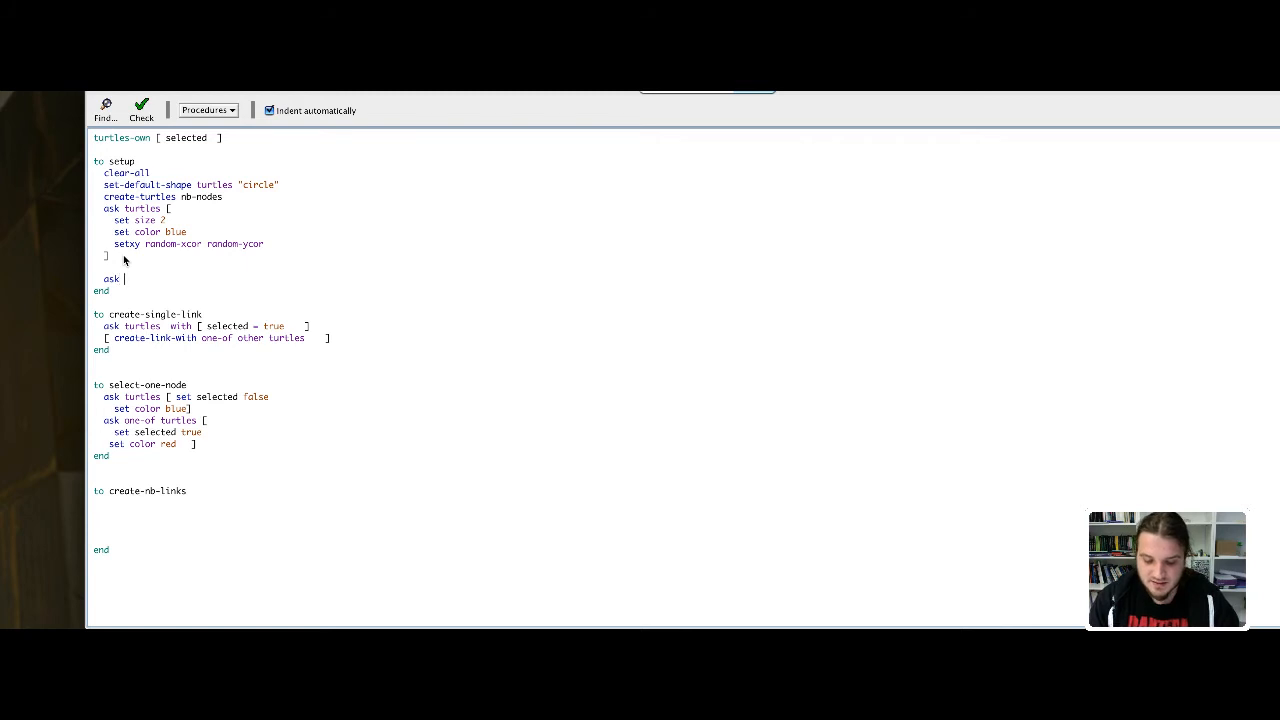
text(links [])
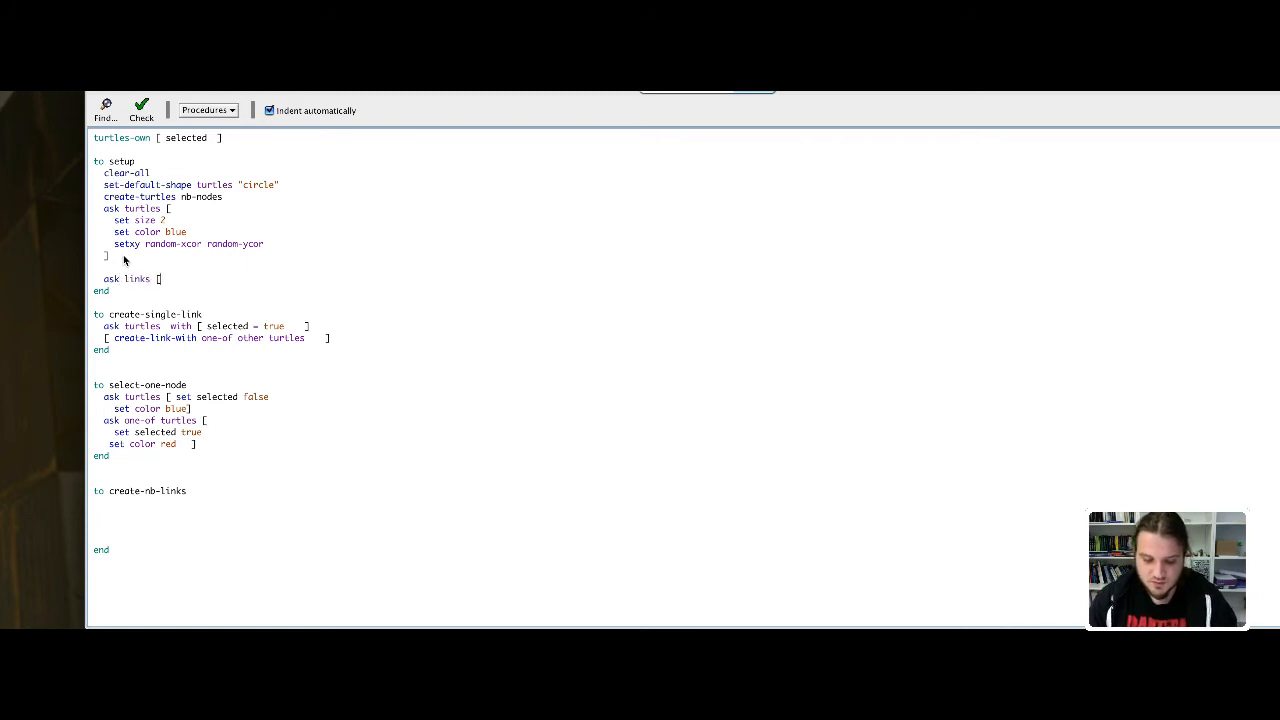
text(die)
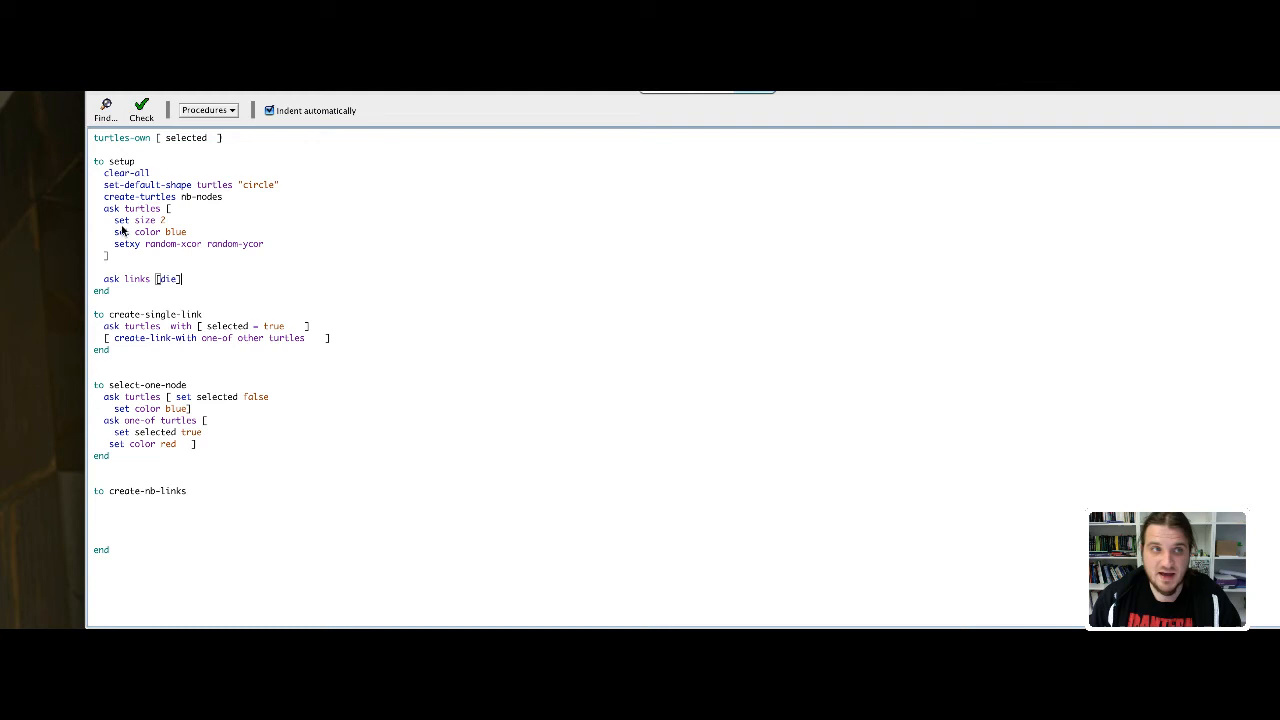
mouse_move(138, 284)
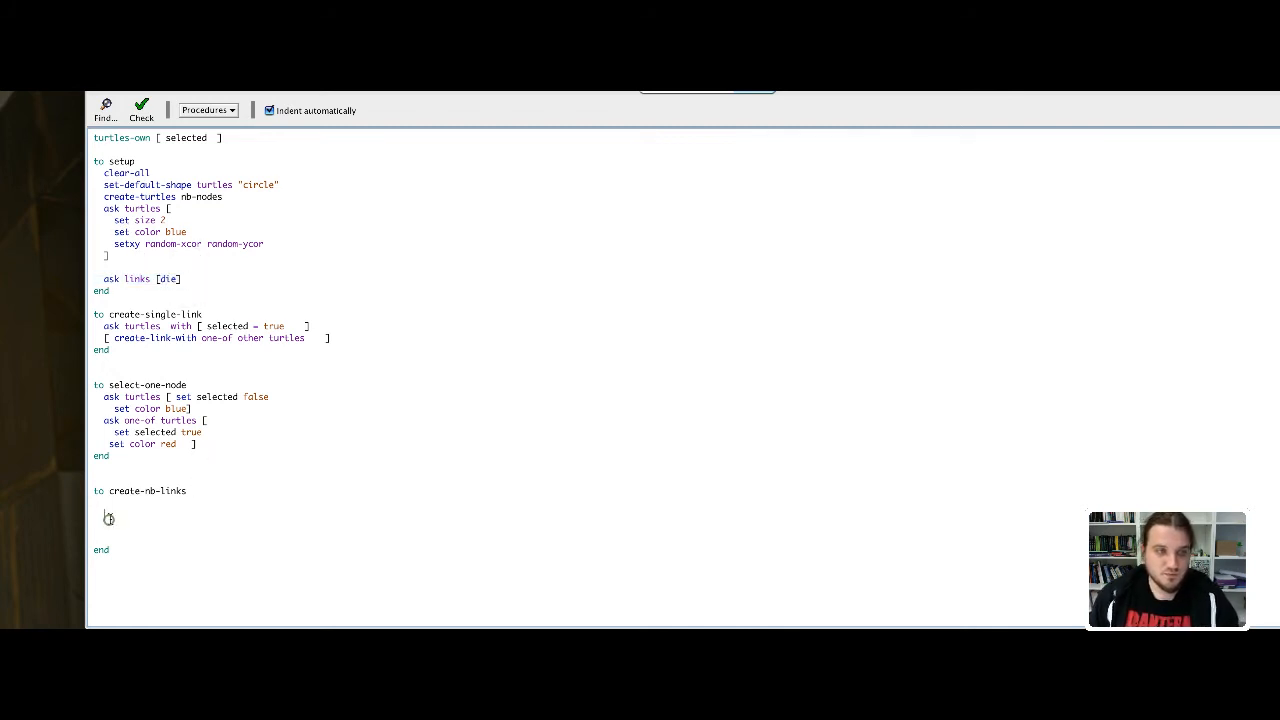
text(ask links [die])
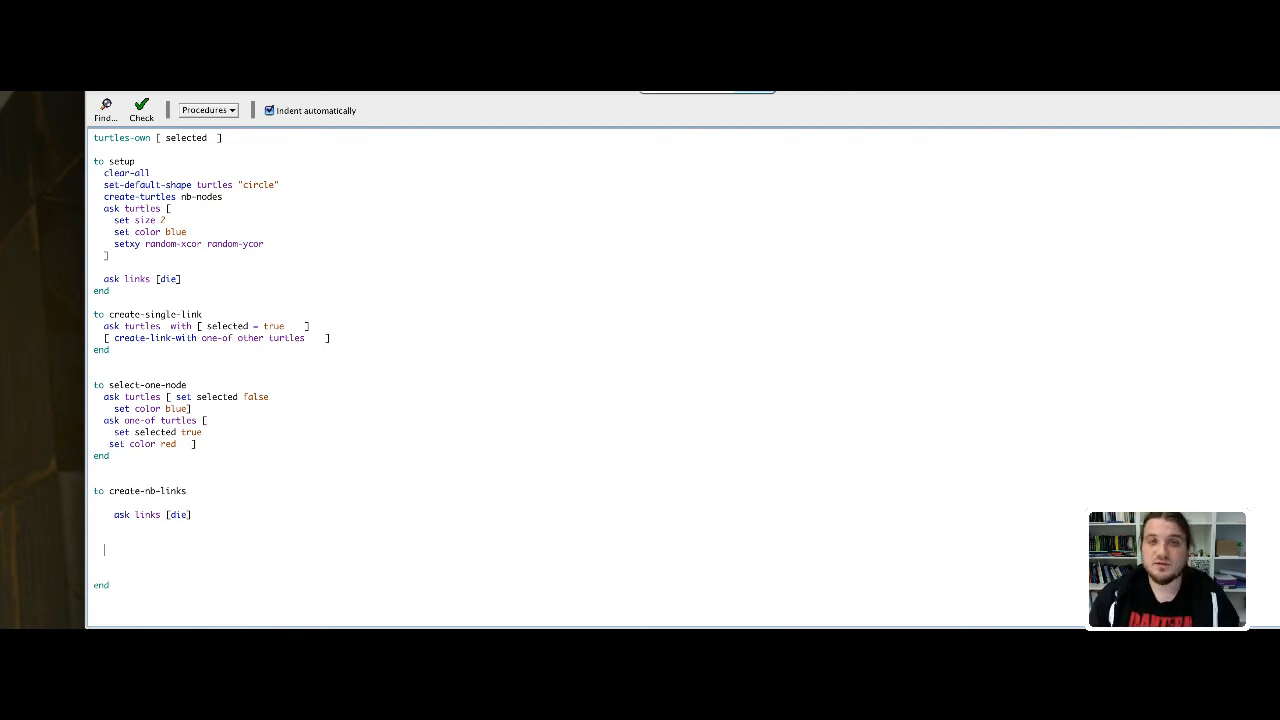
- Write 'while [ count links < nb-links ] [ ]' inside create-nb-links
text(while)
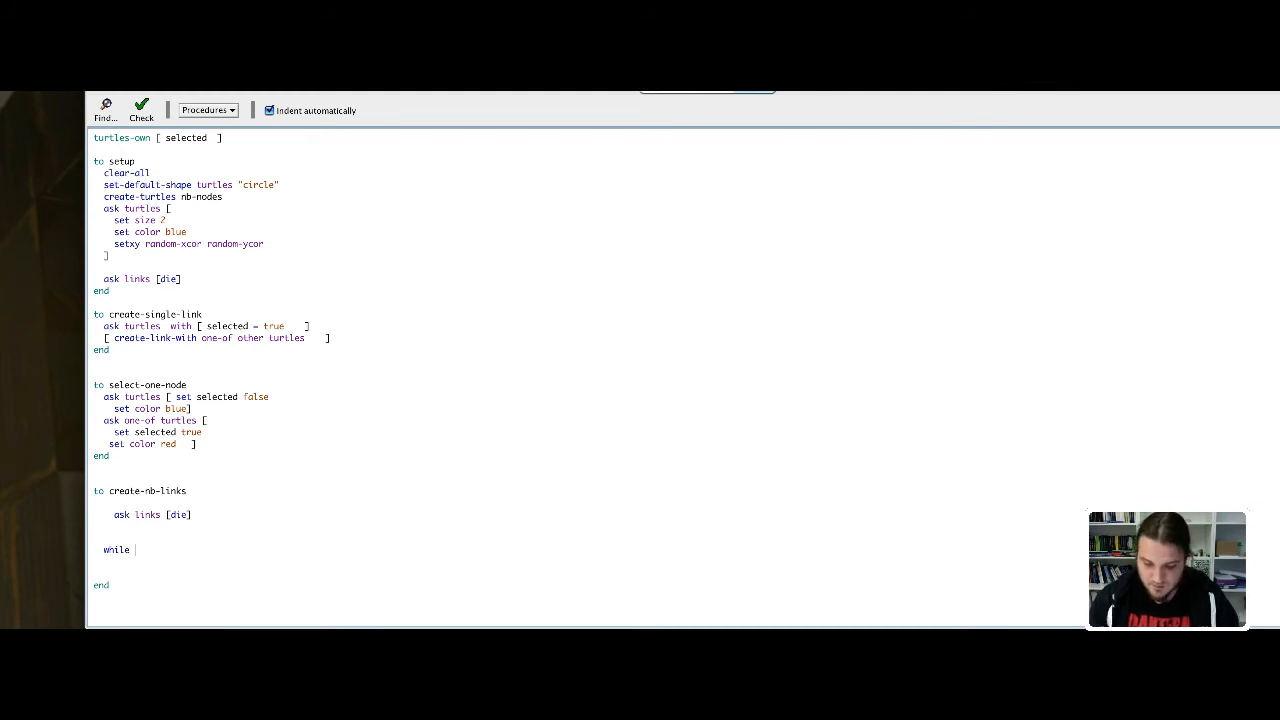
text([ coun)
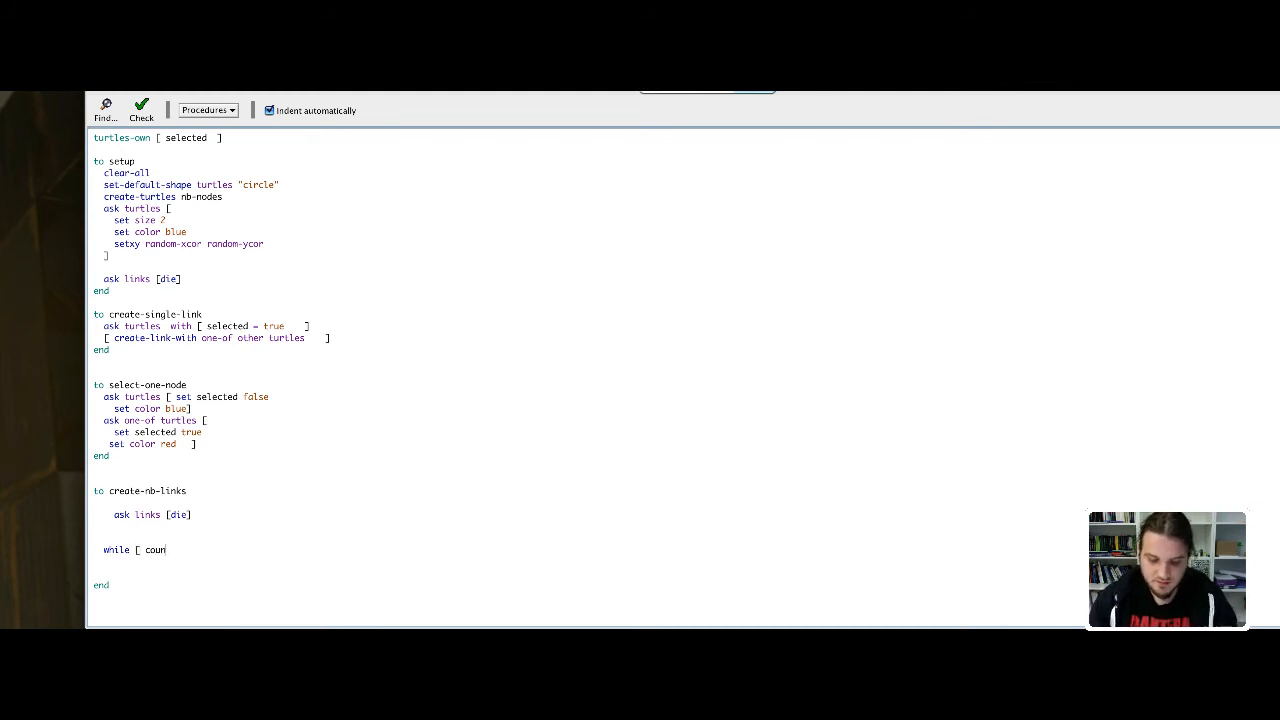
text(t links)
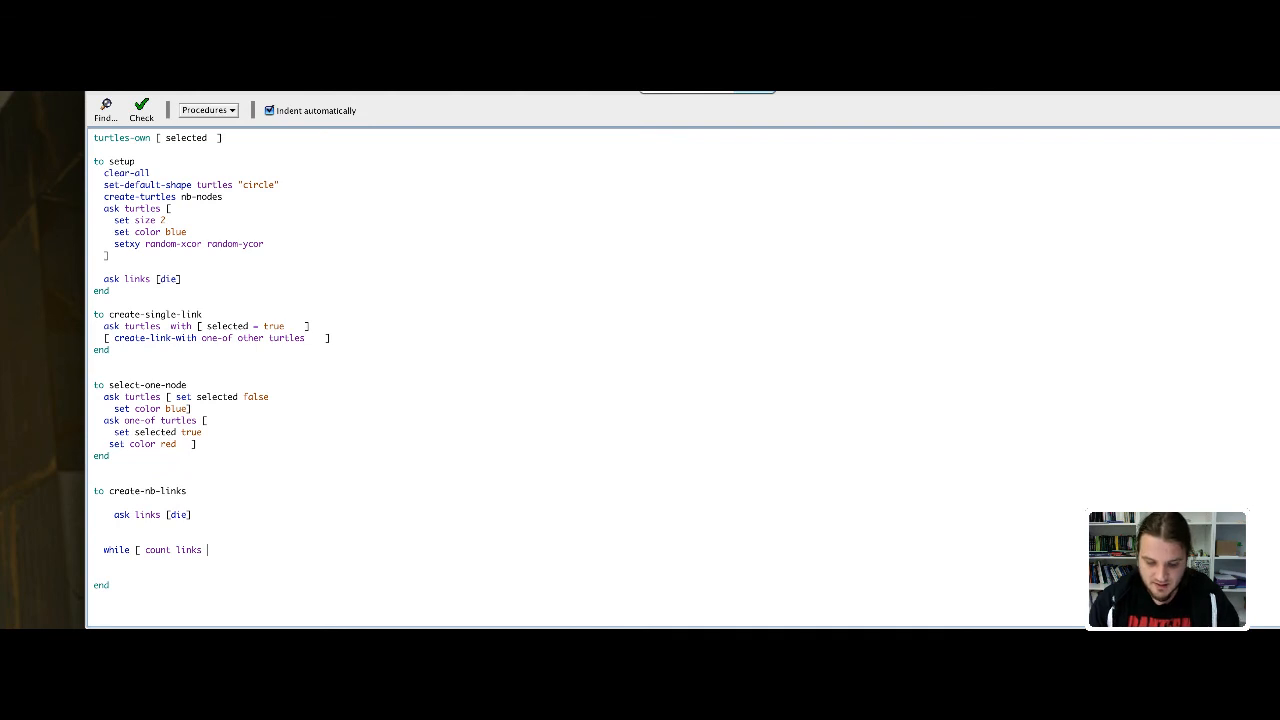
text(<)
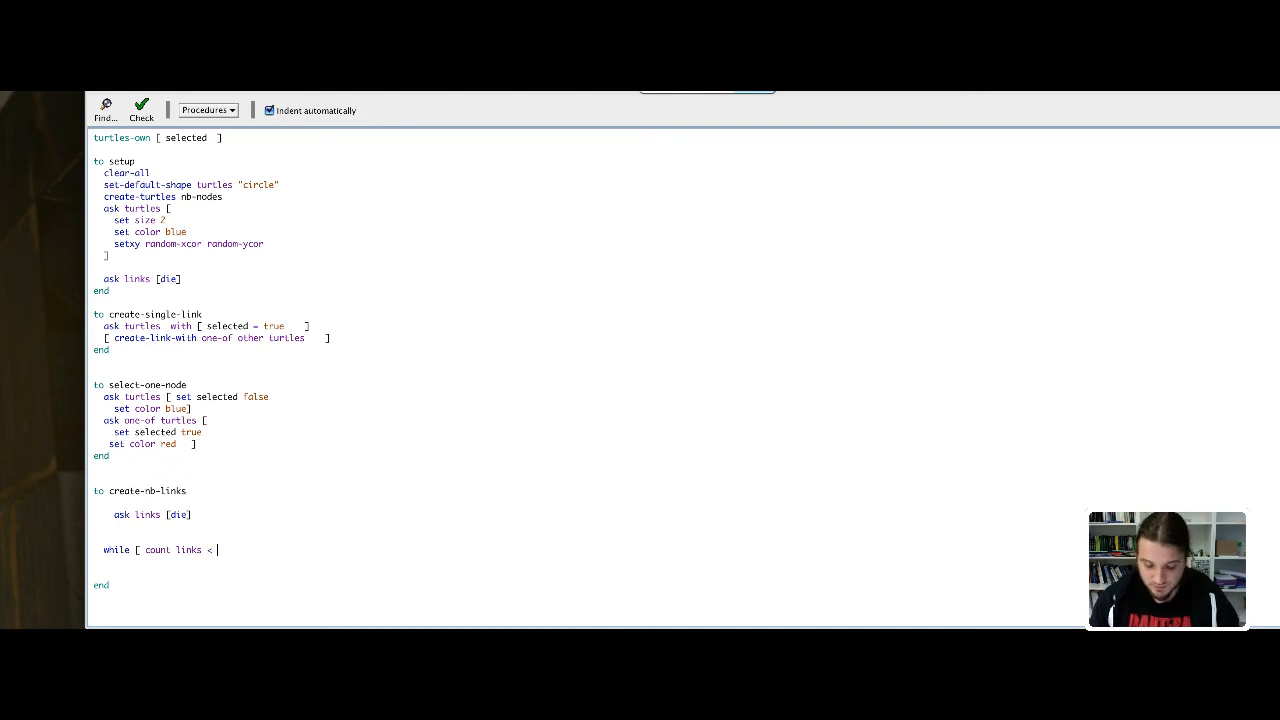
text(nb)
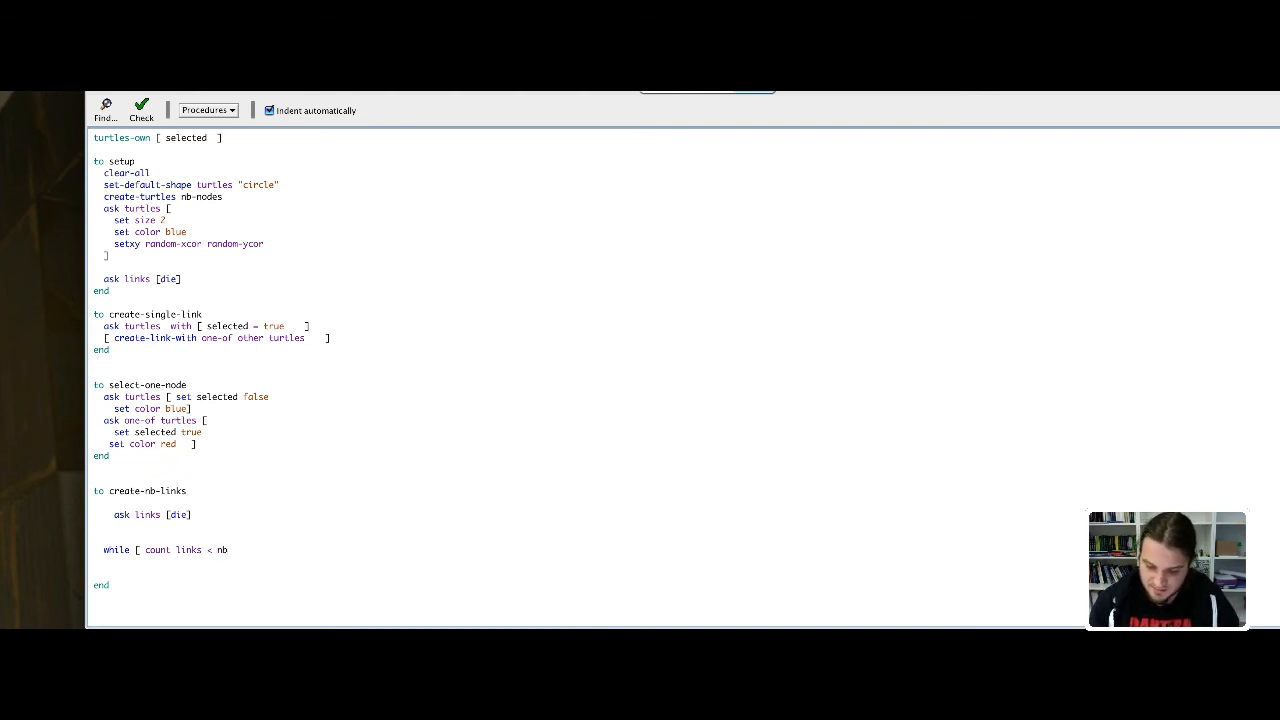
text(-links)
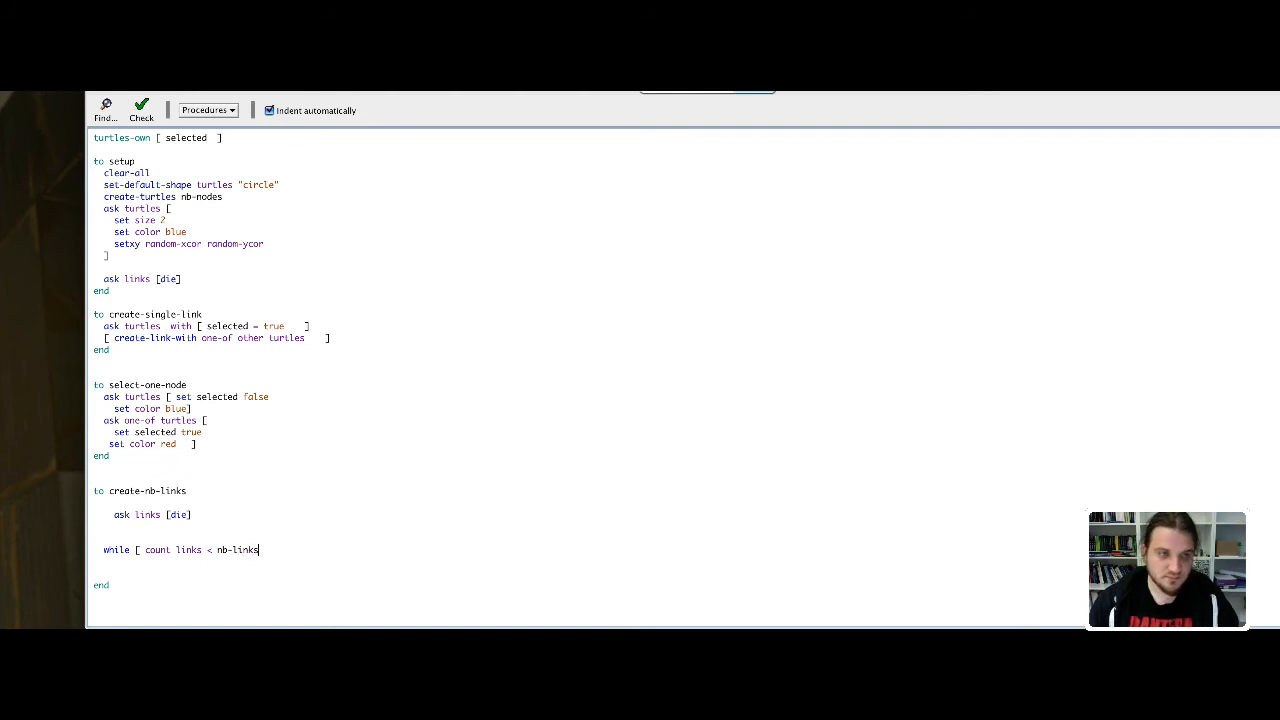
text(])
click(250, 562)
text([)
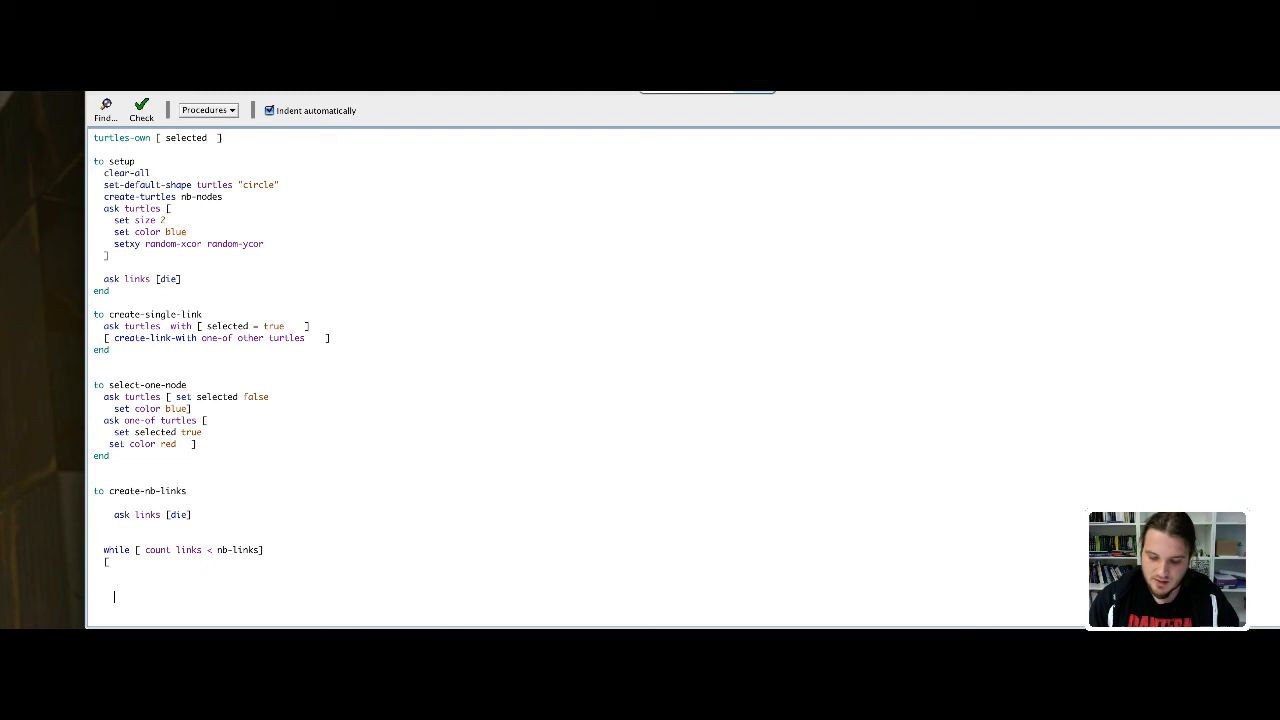
text(])
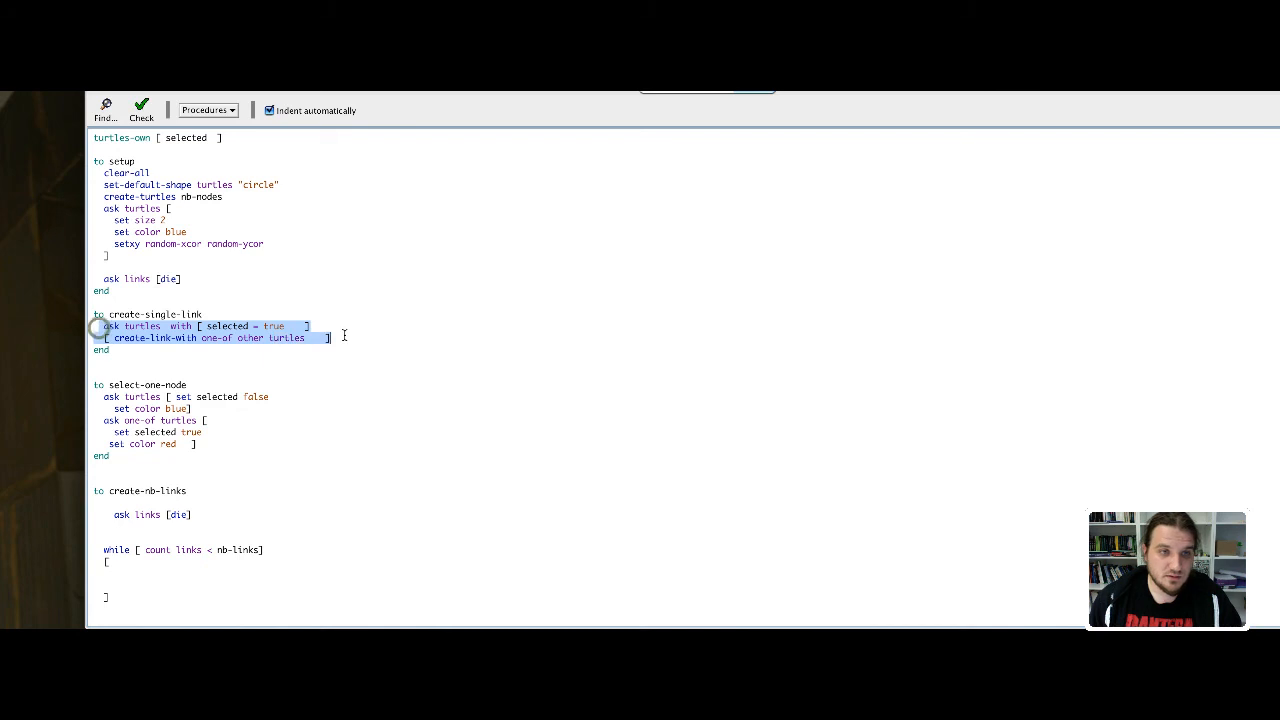
- Fill the loop body with 'ask one-of turtles [ create-link-with one-of other turtles ]'
click(120, 574)
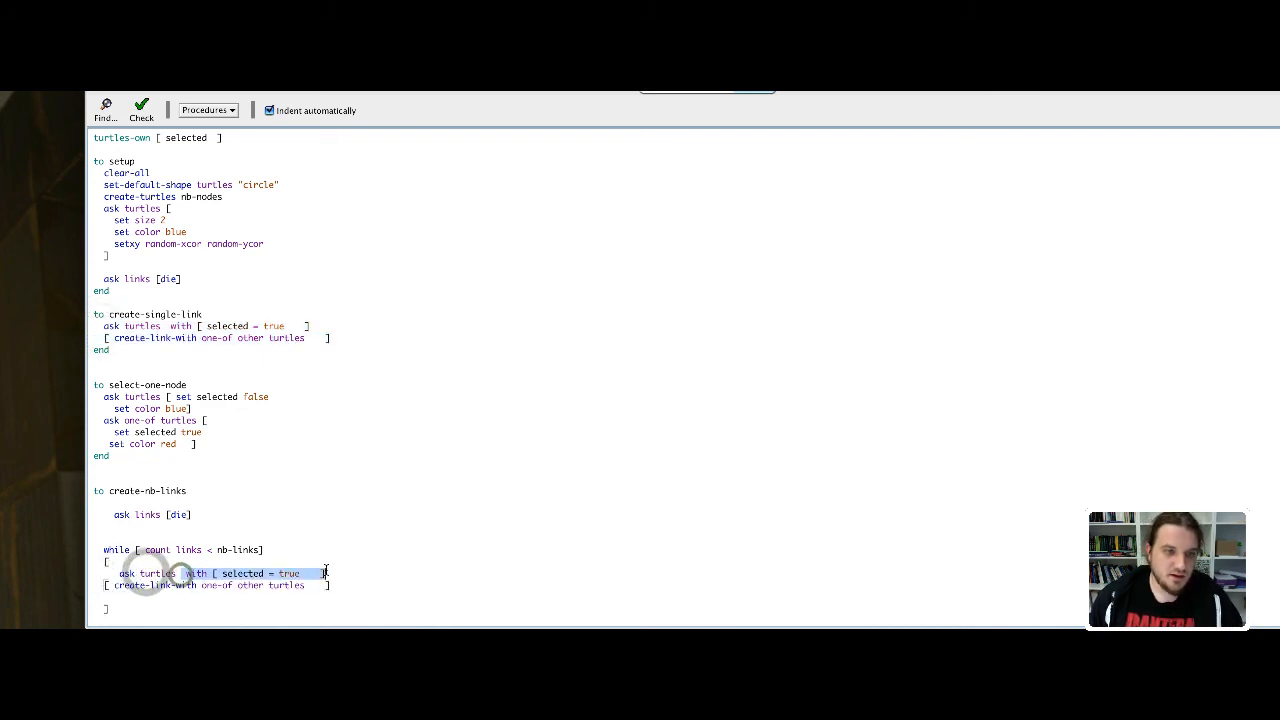
key(Delete)
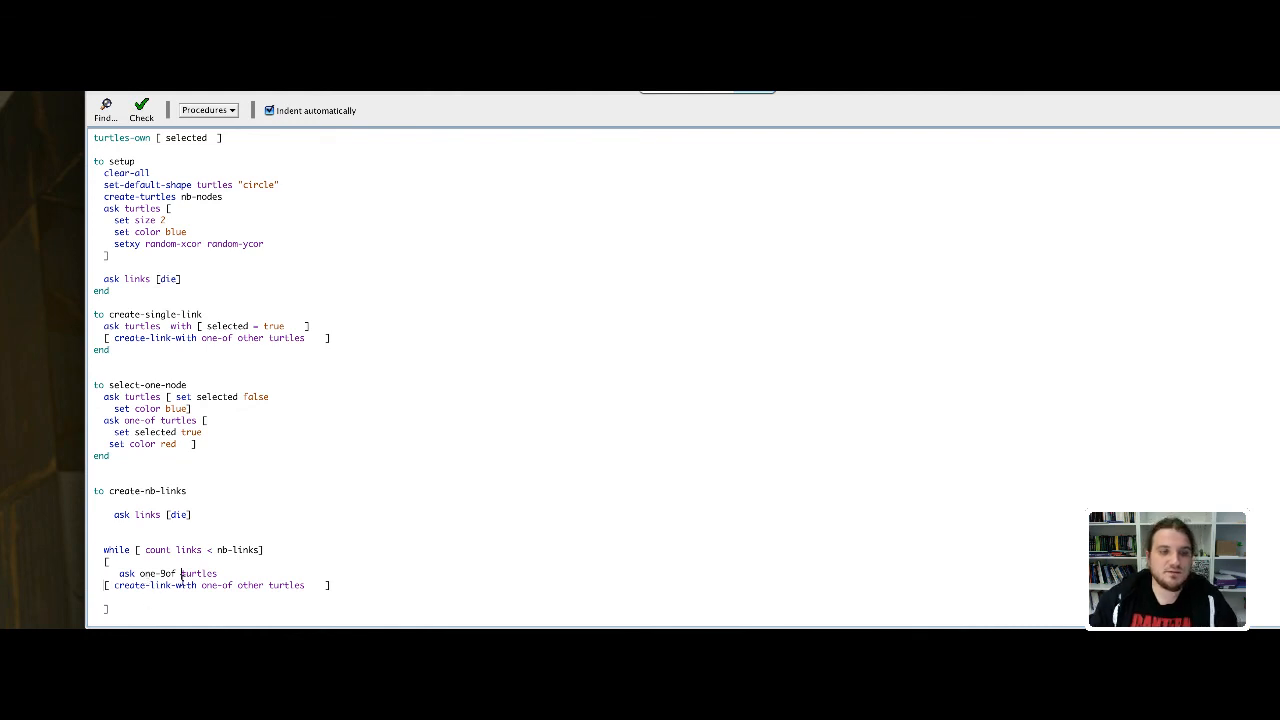
- Check the code for errors and return to the Interface view
click(140, 110)
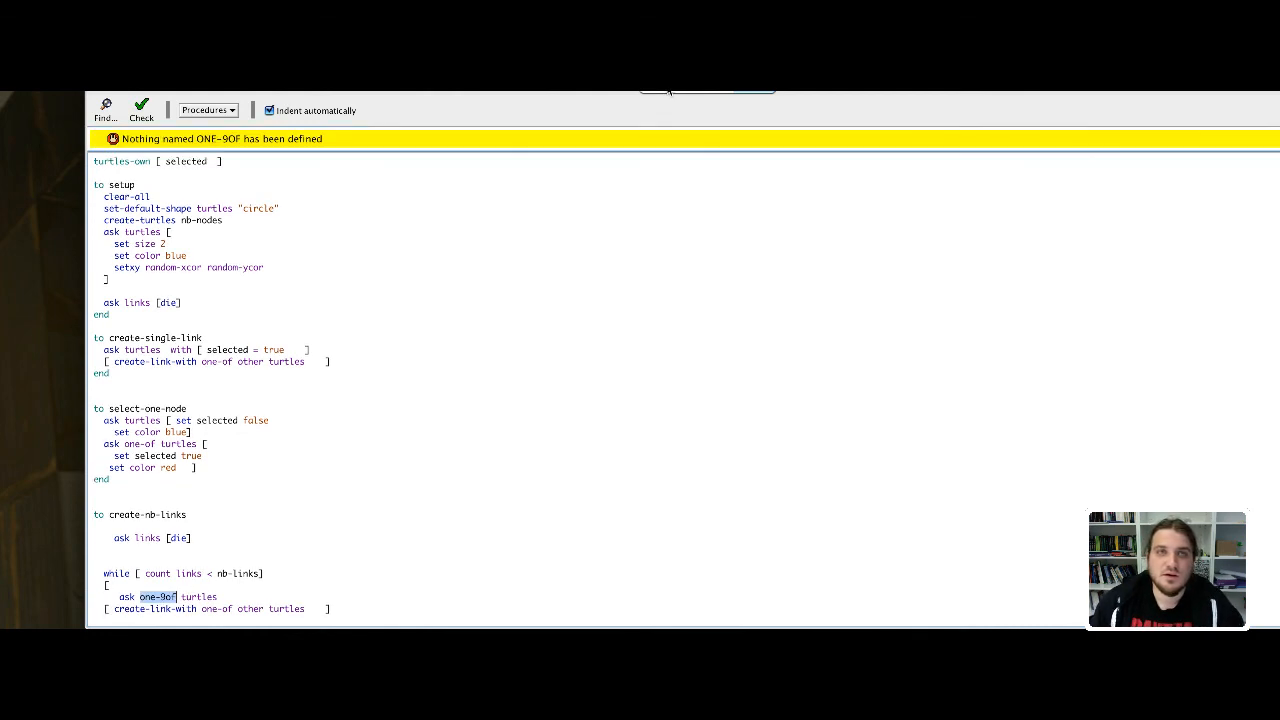
scroll(down, 3)
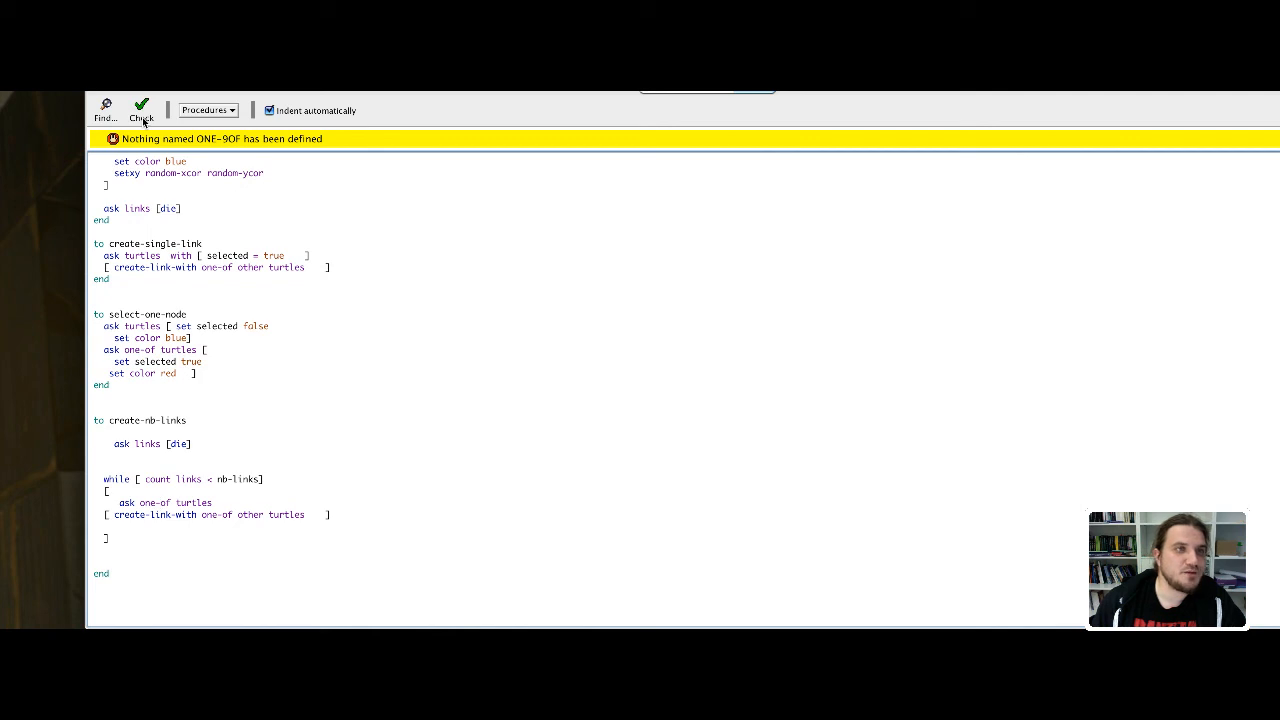
click(140, 110)
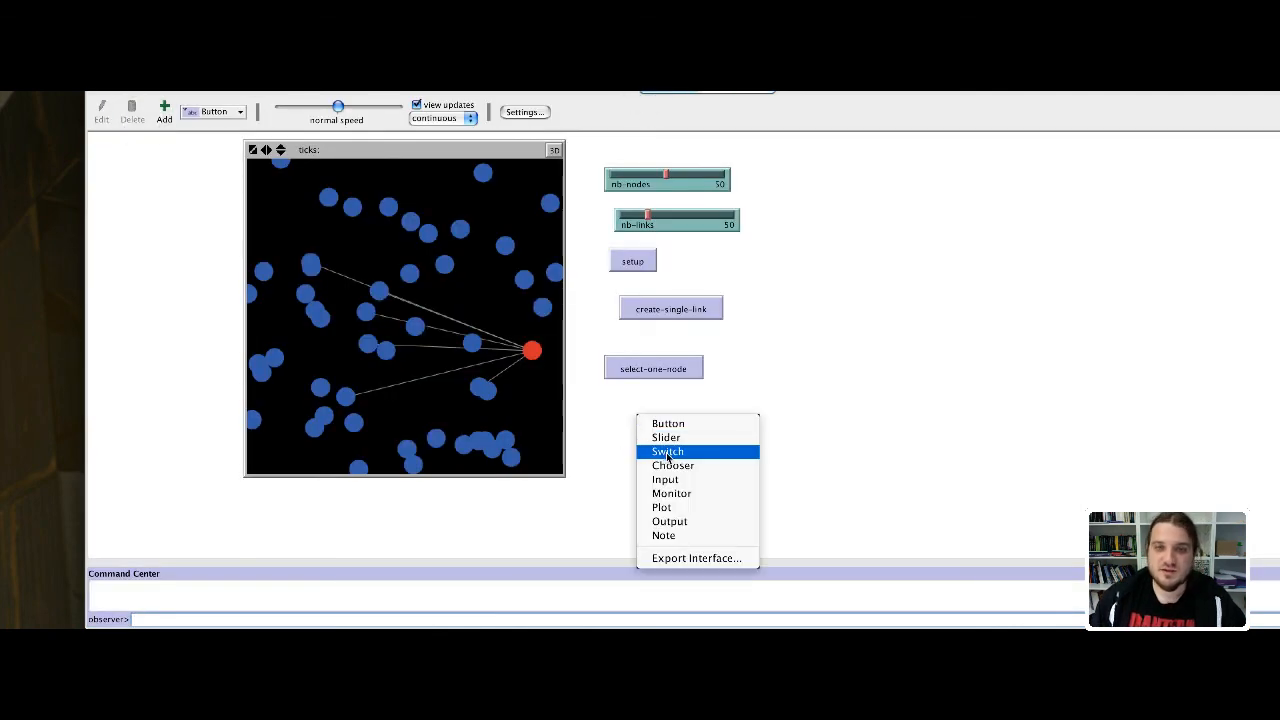
- Add a create-nb-links button and run it to scatter many random links among the nodes
click(668, 424)
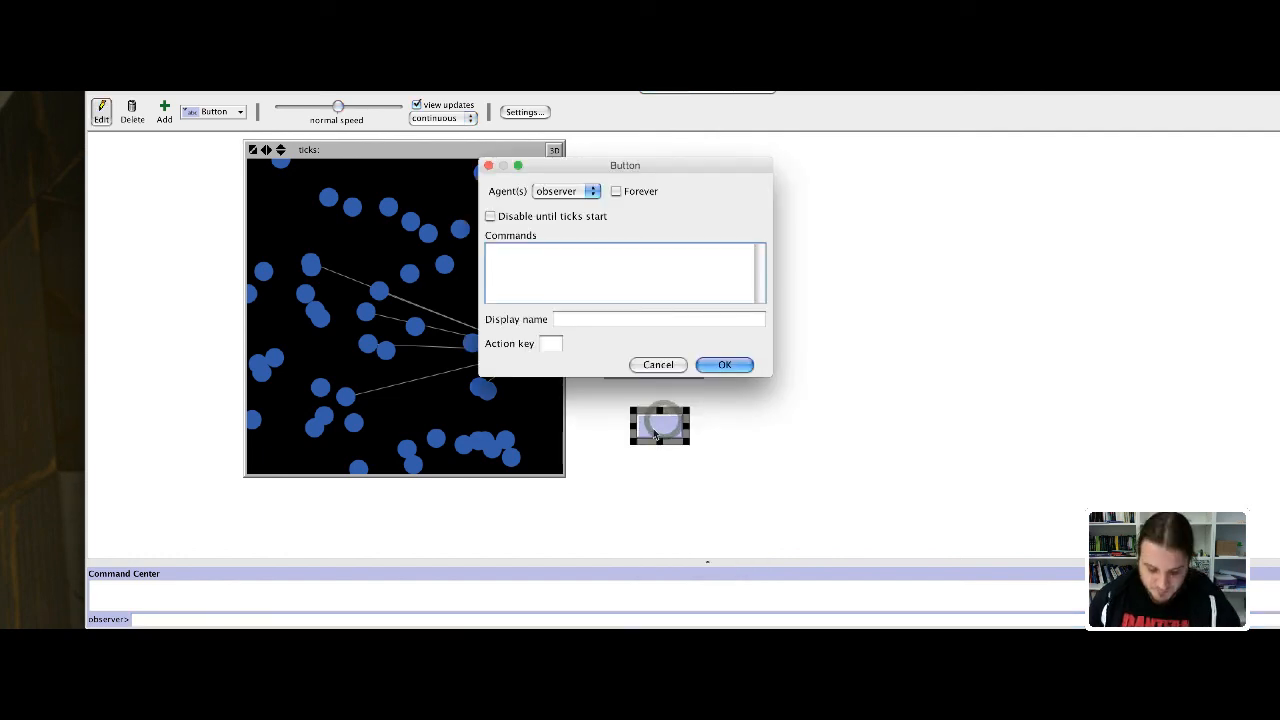
text(create-nb)
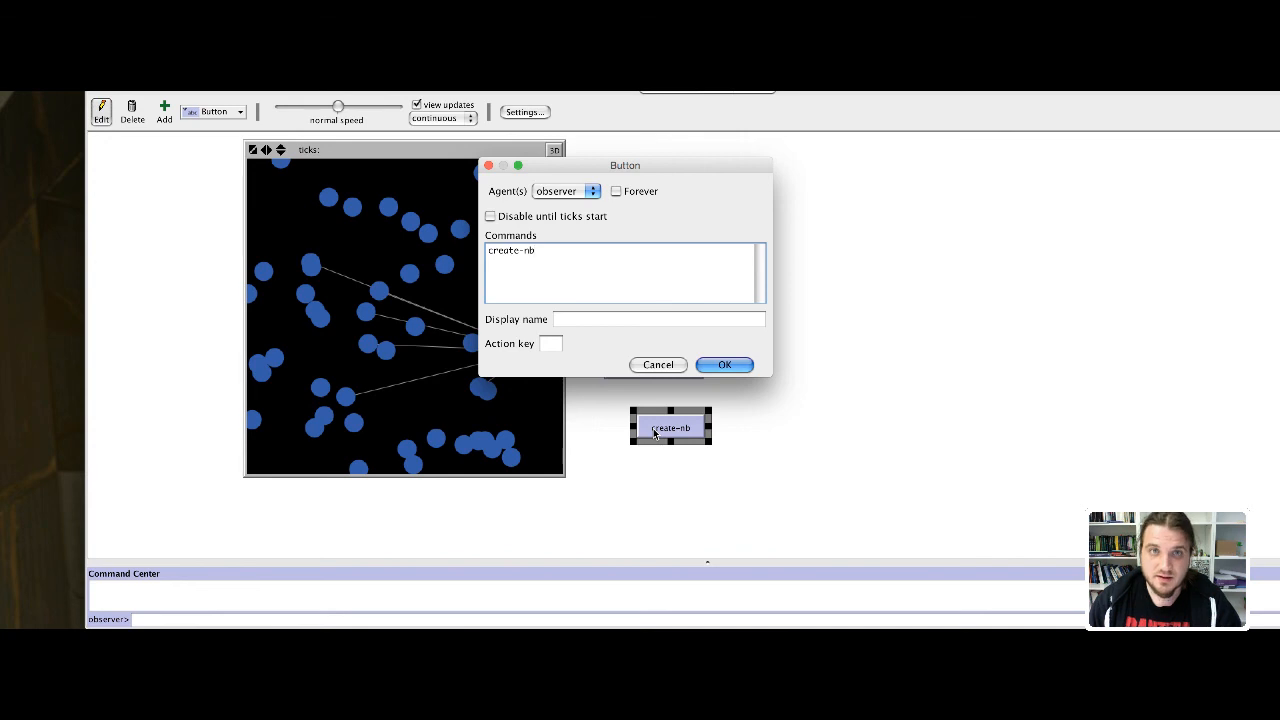
text(-links)
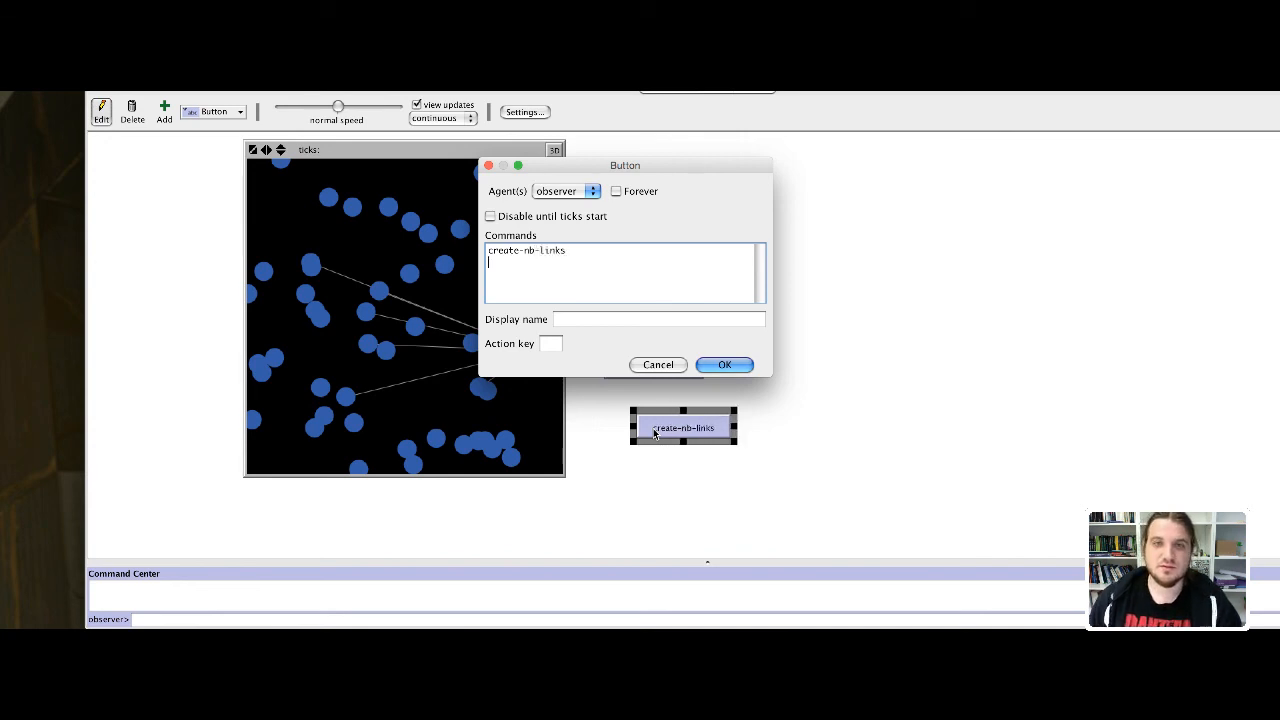
click(724, 364)
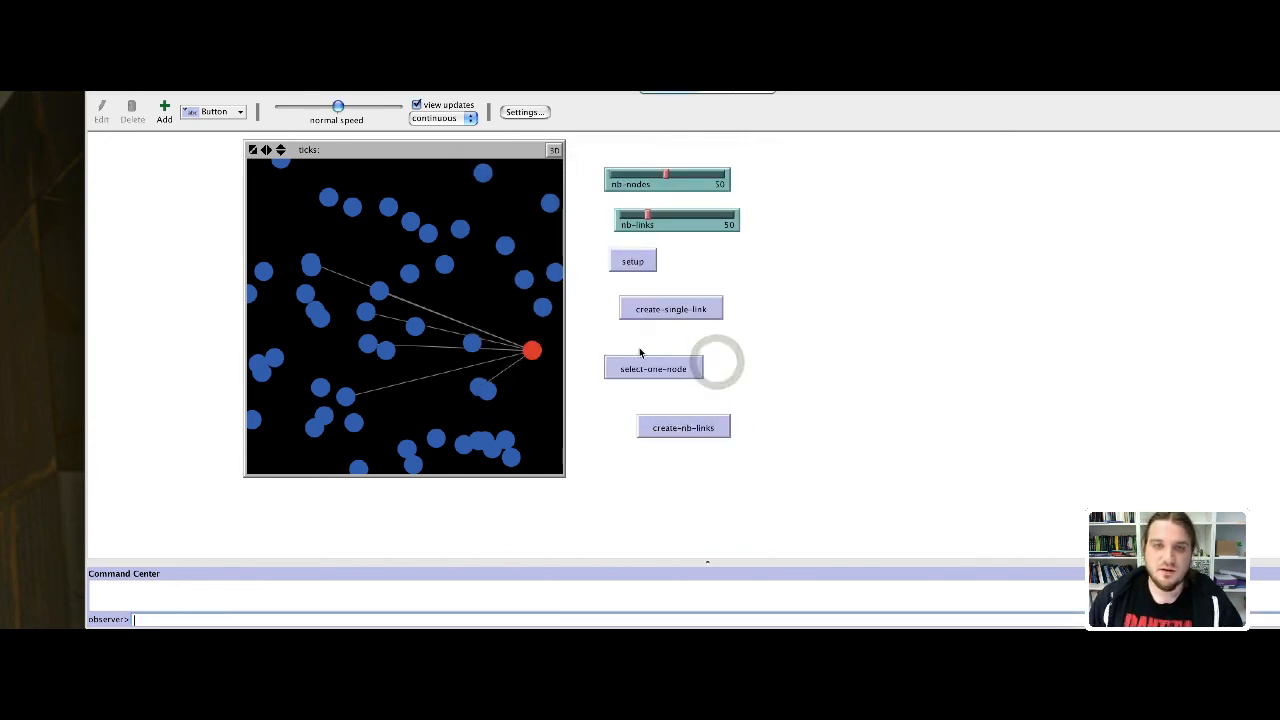
click(684, 428)
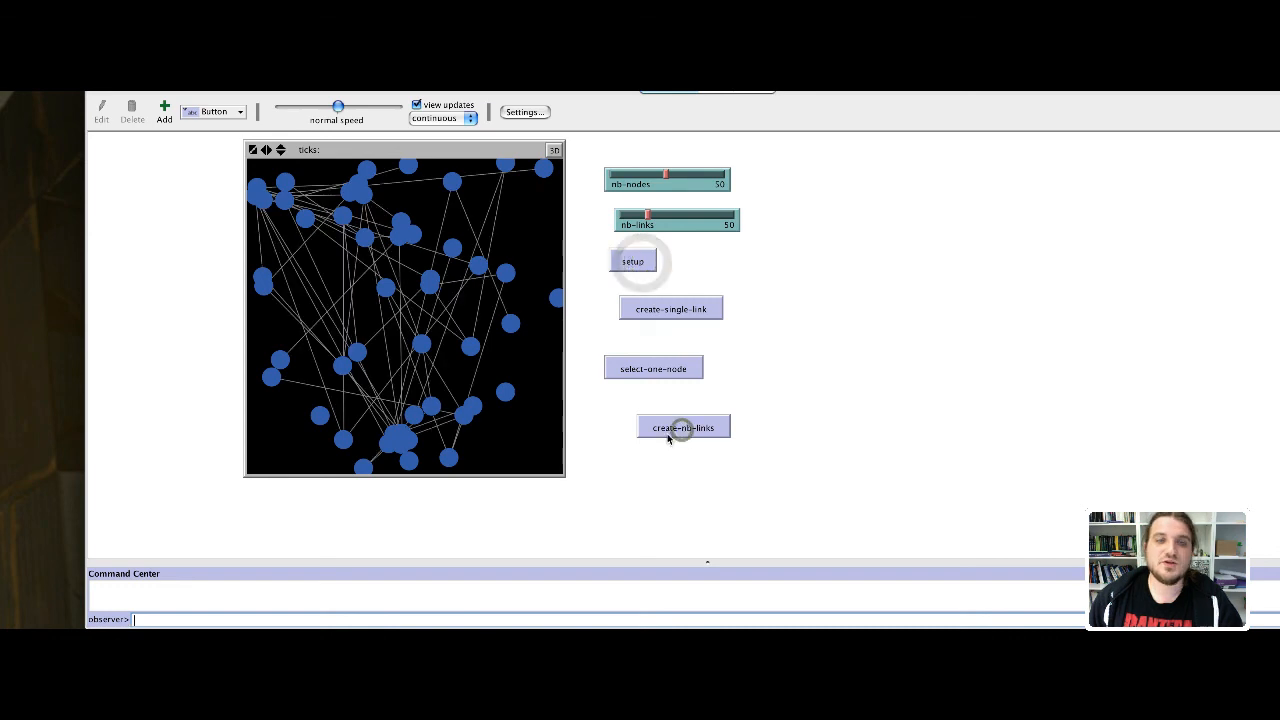